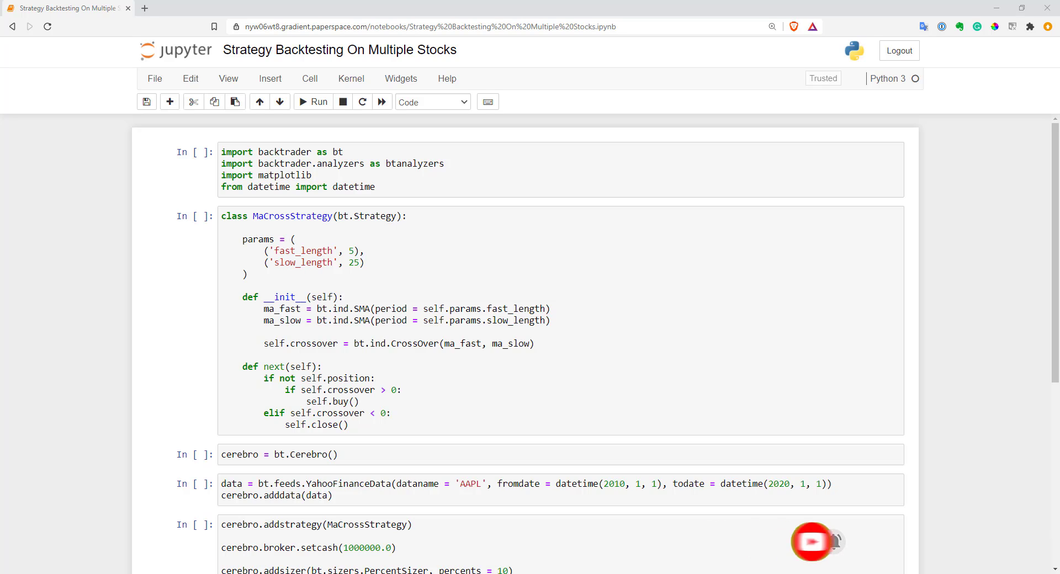
mouse_move(131, 268)
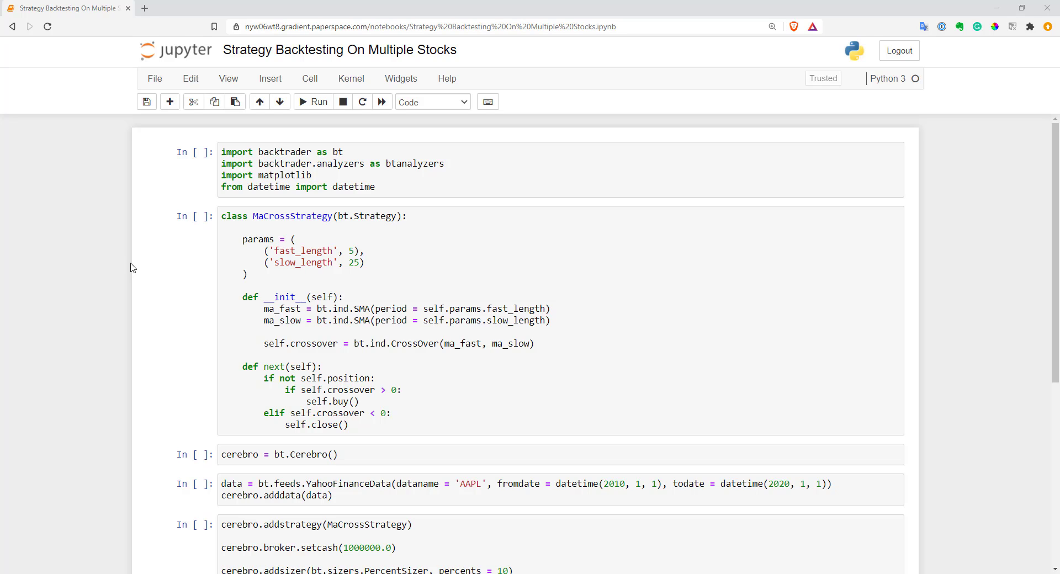
Step: Run the cells through the MaCrossStrategy backtest cell, then scroll to the AAPL data cell
left_click(297, 273)
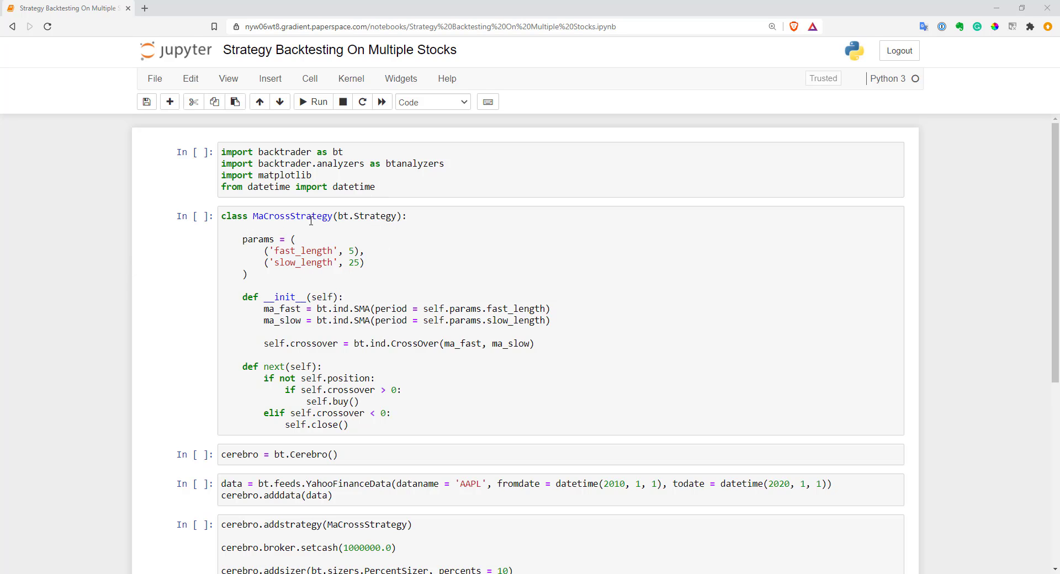
mouse_move(282, 219)
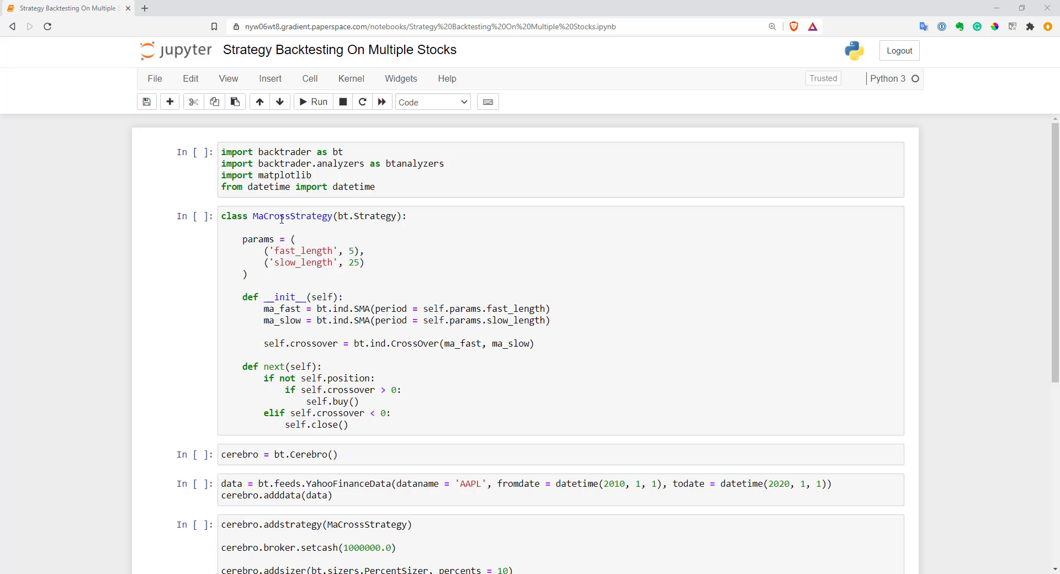
left_click(312, 101)
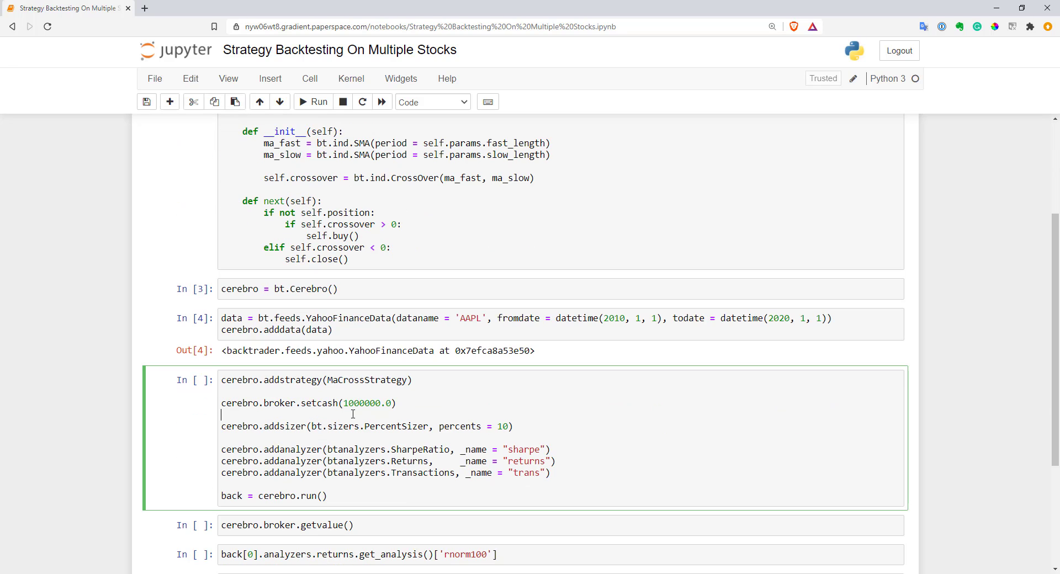
left_click(312, 102)
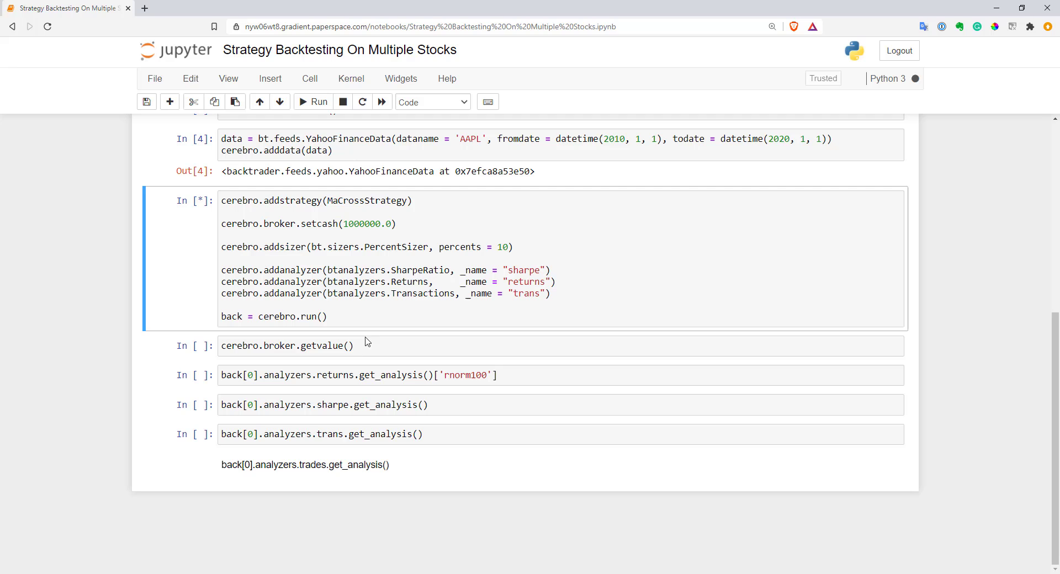
left_click(312, 102)
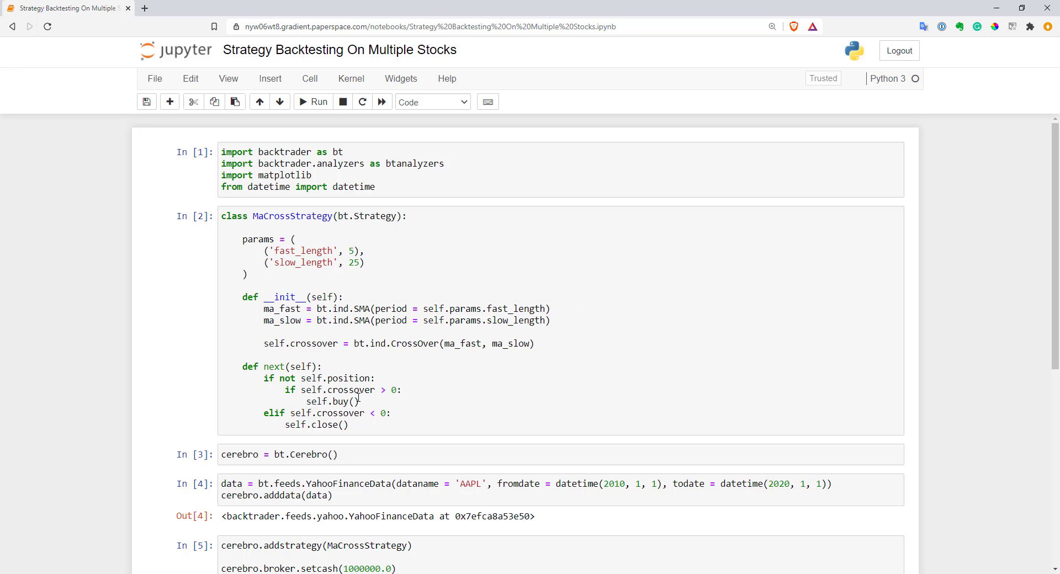
scroll("down", 3)
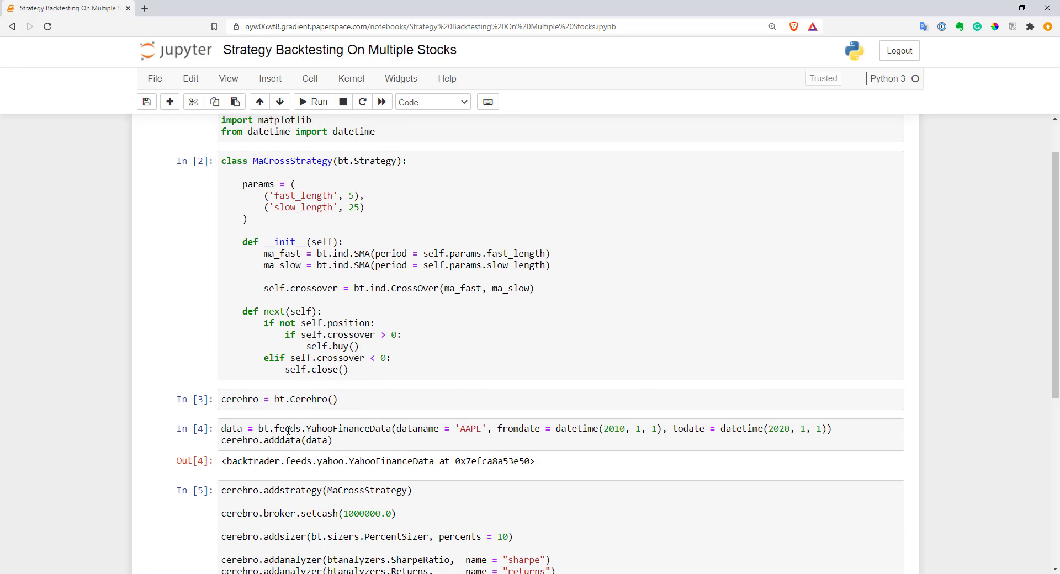
mouse_move(277, 433)
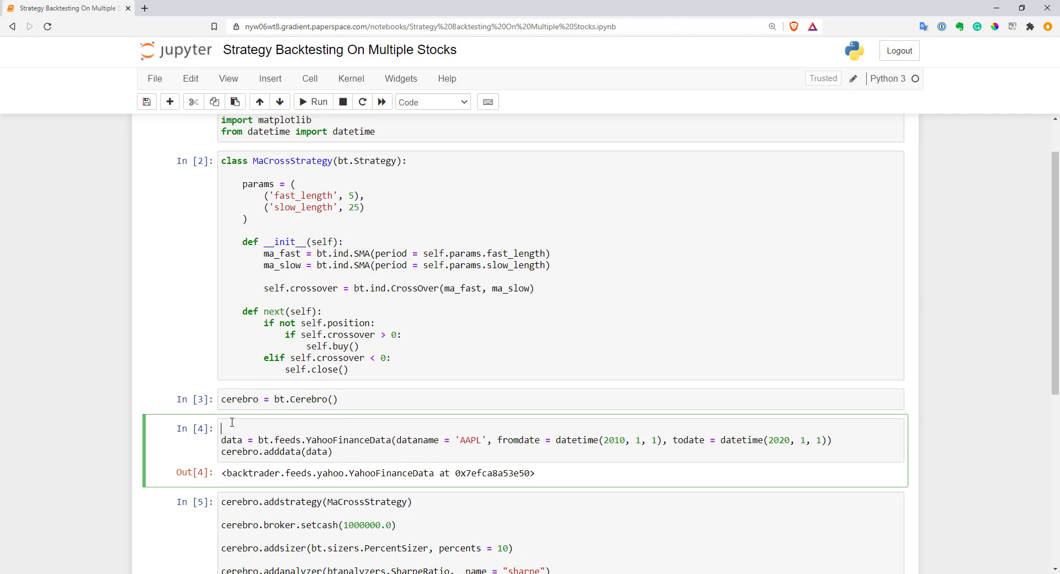
Step: Define a stocks list containing AAPL, MSFT, AMZN, TSLA and V
type("sta")
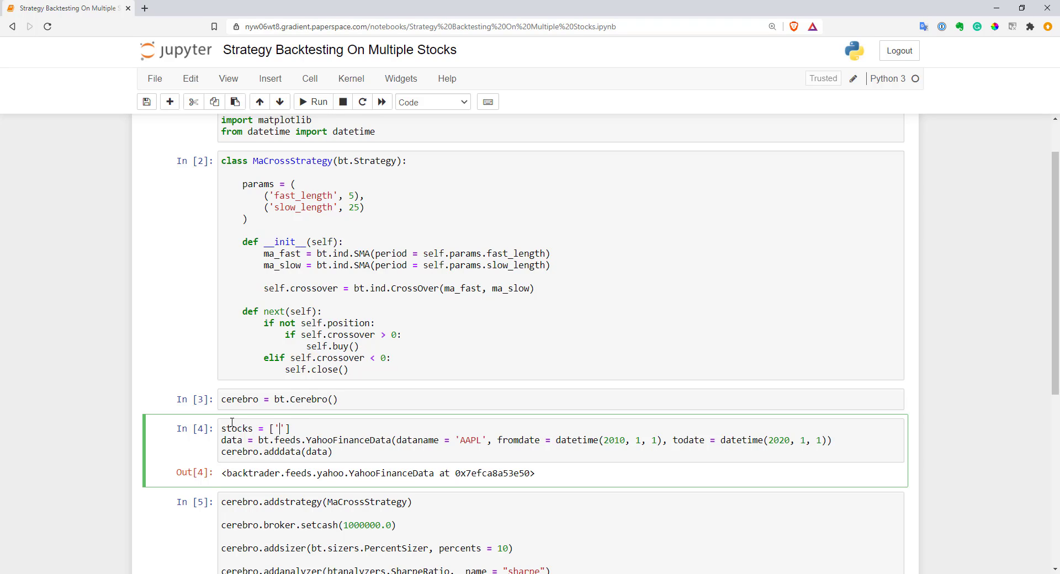
type("AAPL")
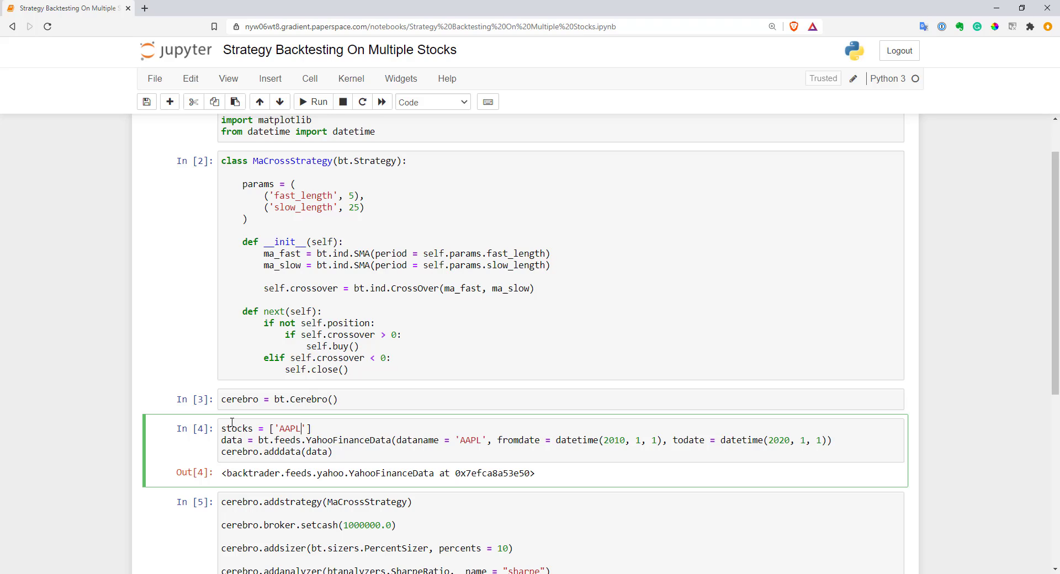
type(", ''")
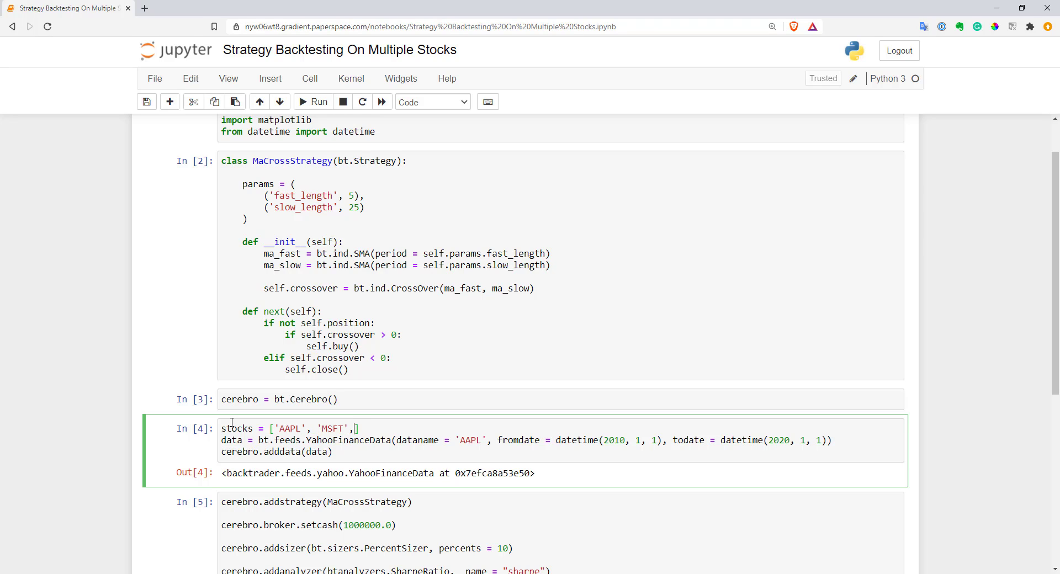
type("'AMZN', 'TSLA', 'B")
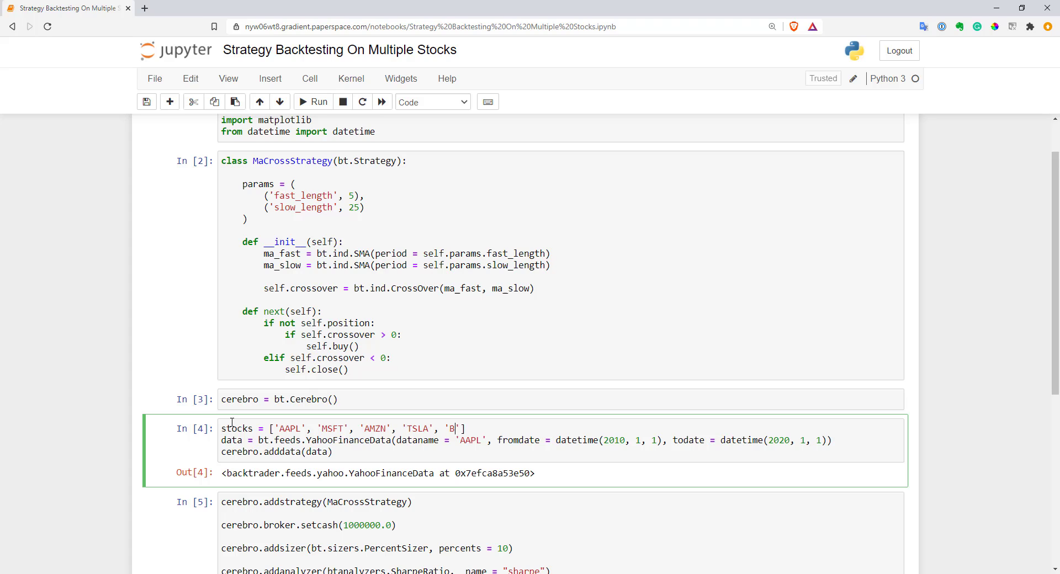
type("V")
type("f")
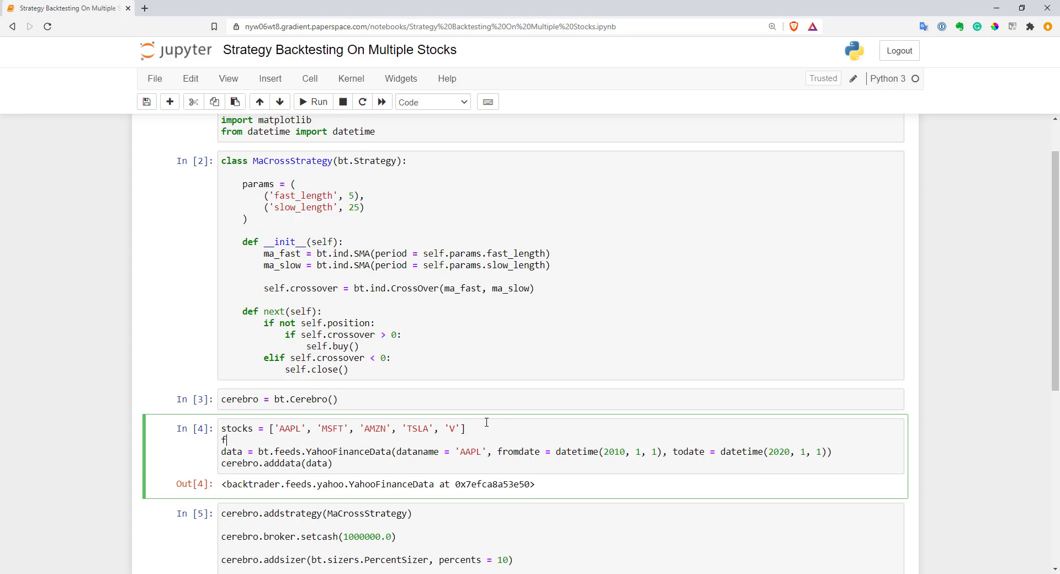
Step: Wrap the feed code in 'for s in stocks:', loading ticker s and naming each feed s
type("or s")
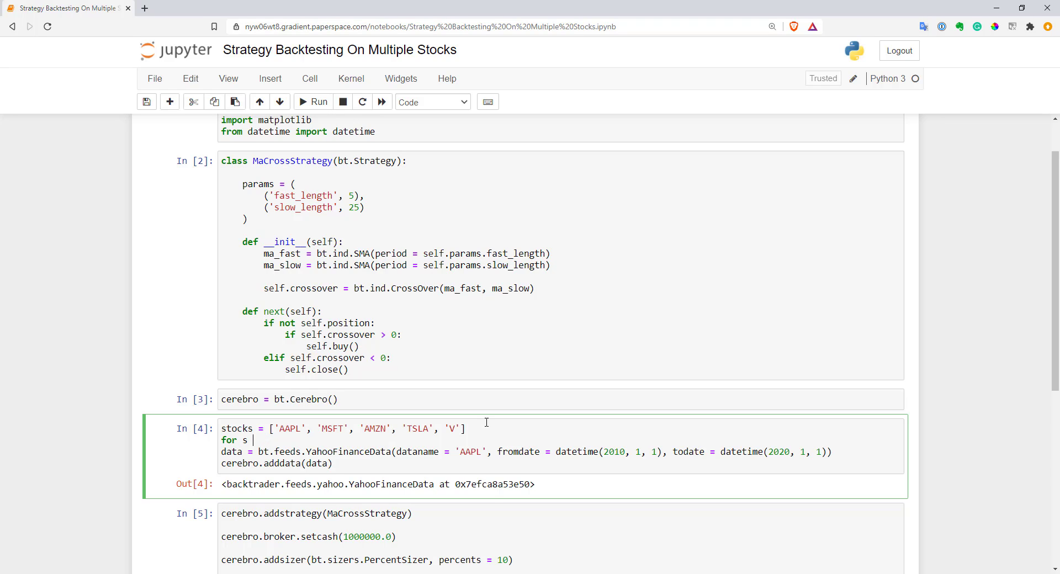
type("in stocks:")
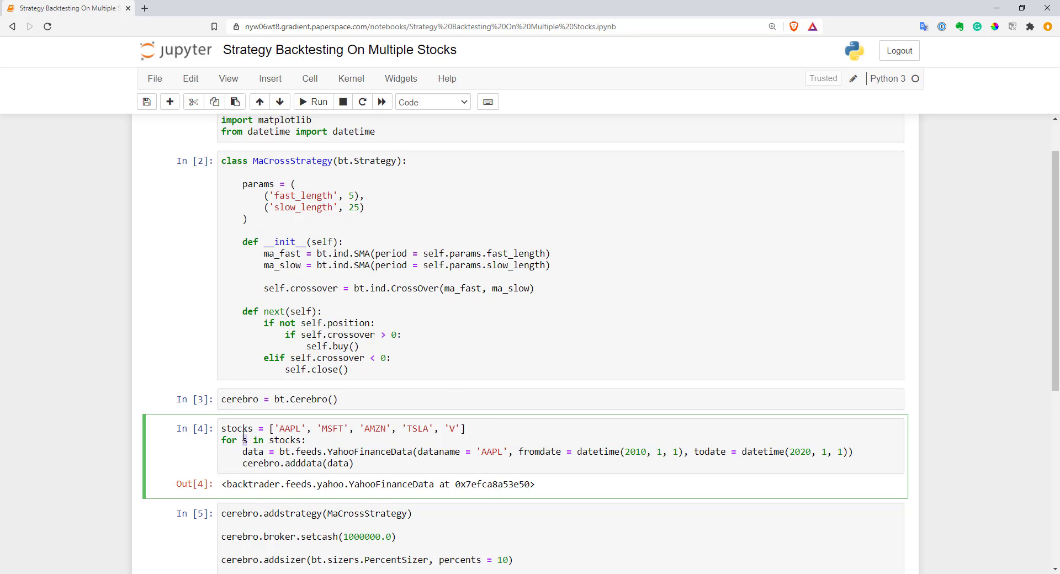
double_click(493, 452)
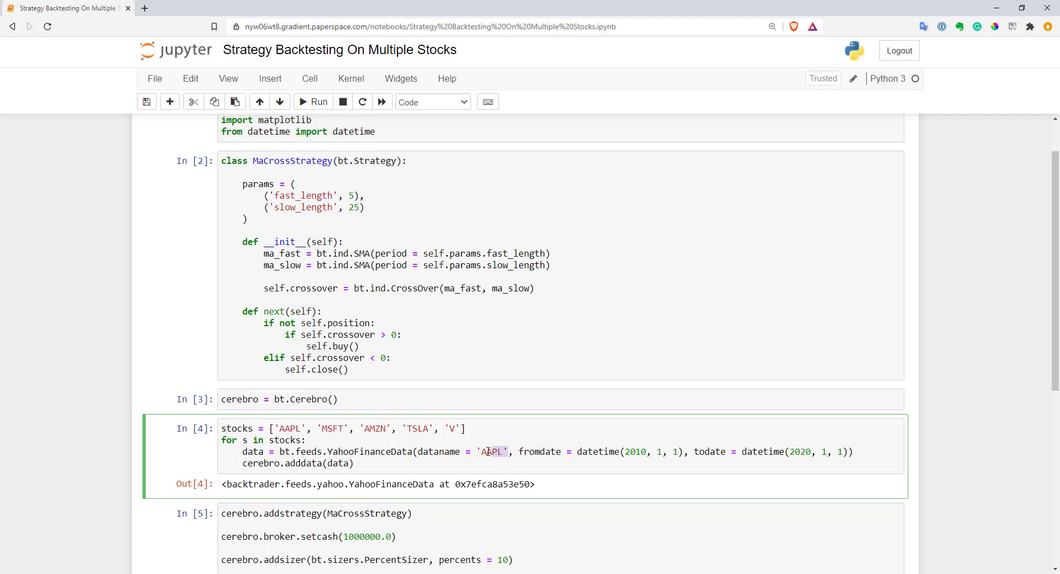
type("s")
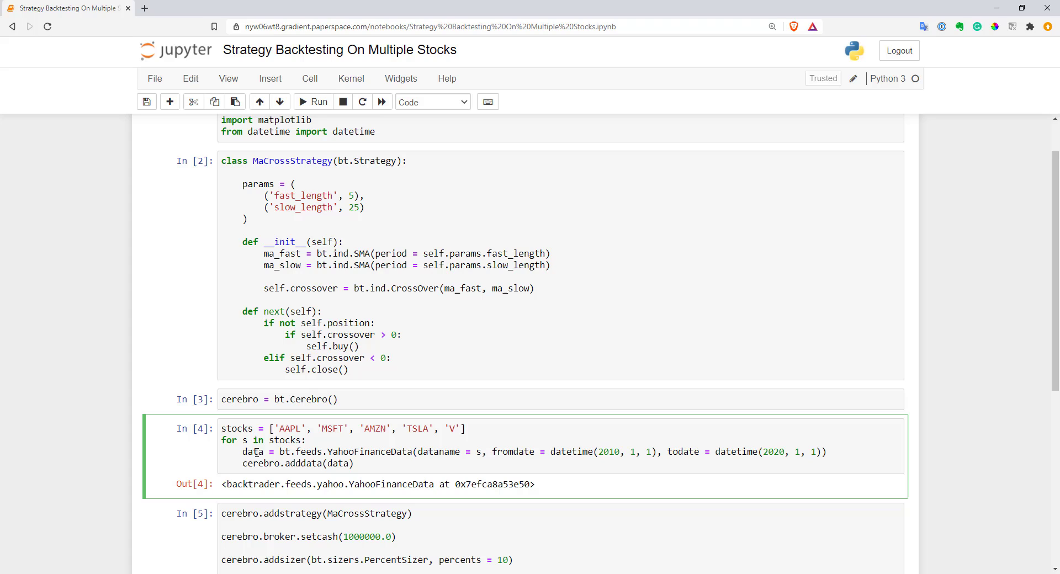
double_click(340, 464)
type(", ")
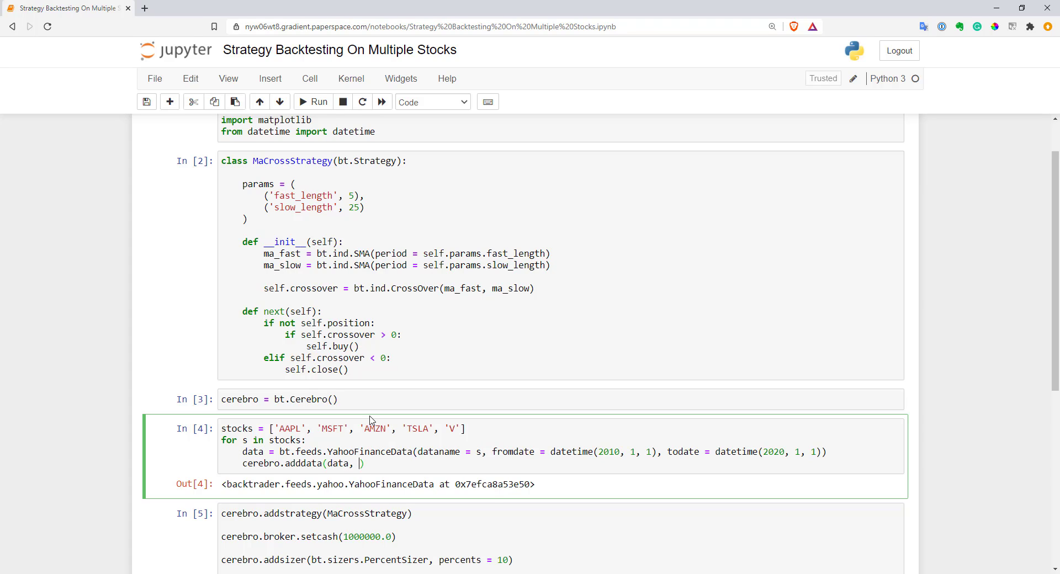
type("name = 's')")
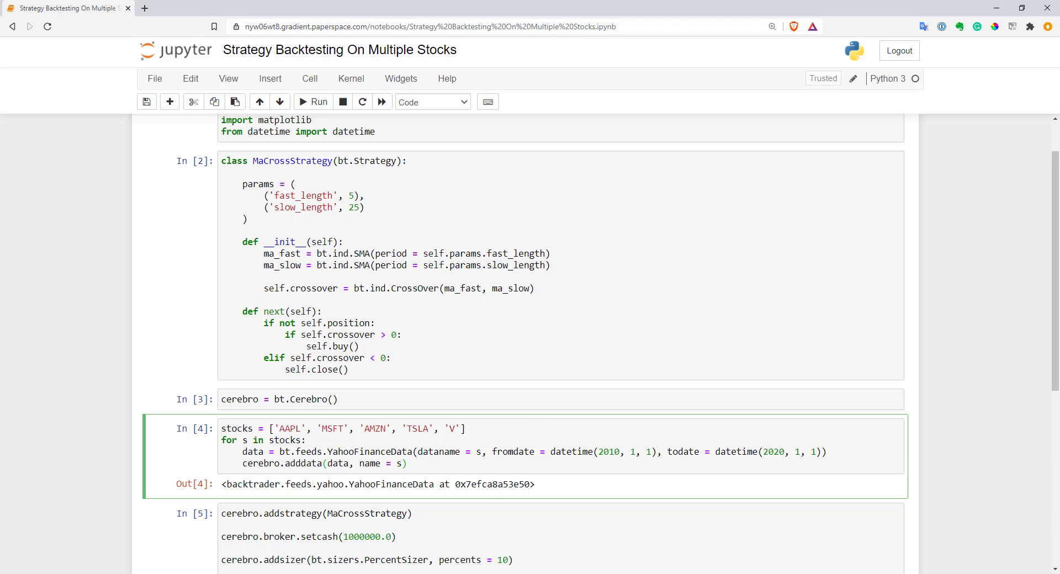
Step: Add self.crossovers = [] to __init__ and begin a 'for' line above the SMA code
left_click(406, 463)
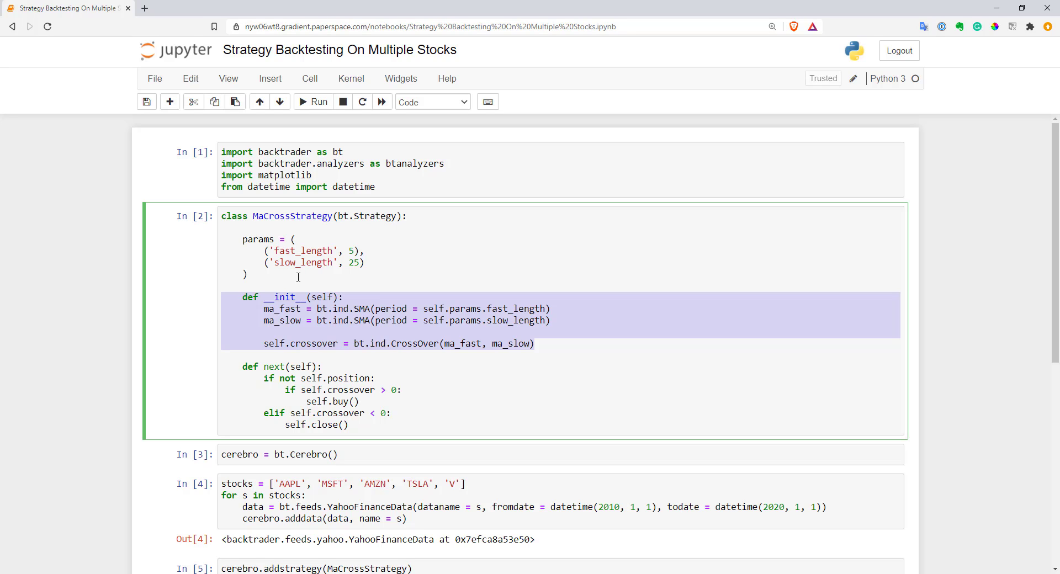
left_click(262, 309)
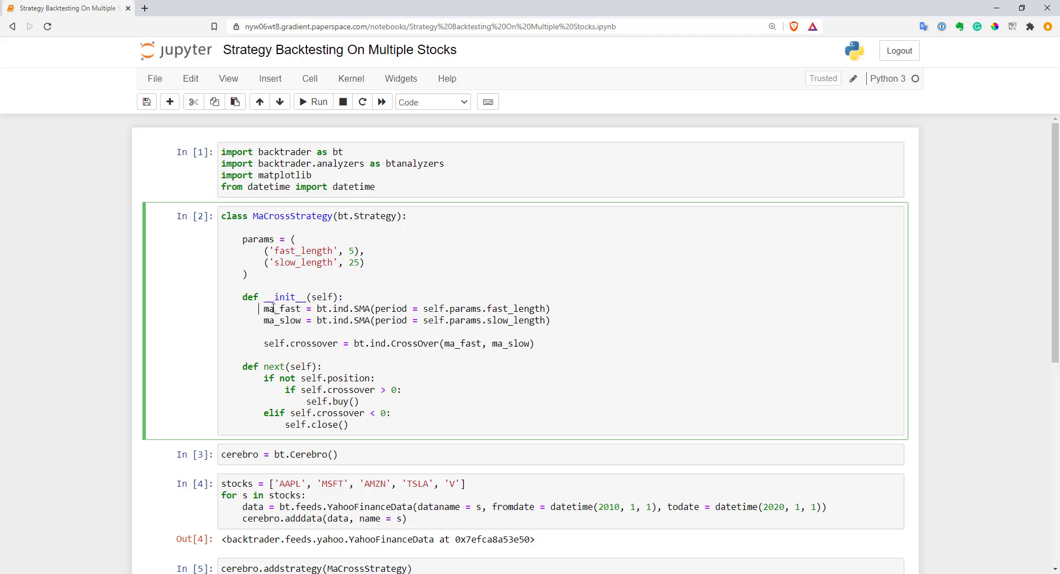
left_click_drag(264, 309, 550, 320)
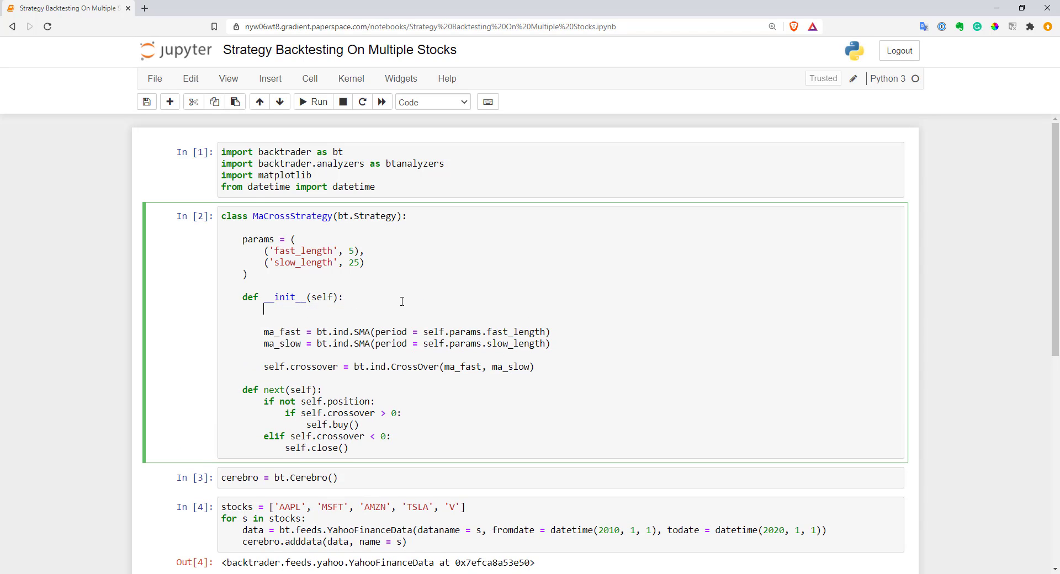
type("self.")
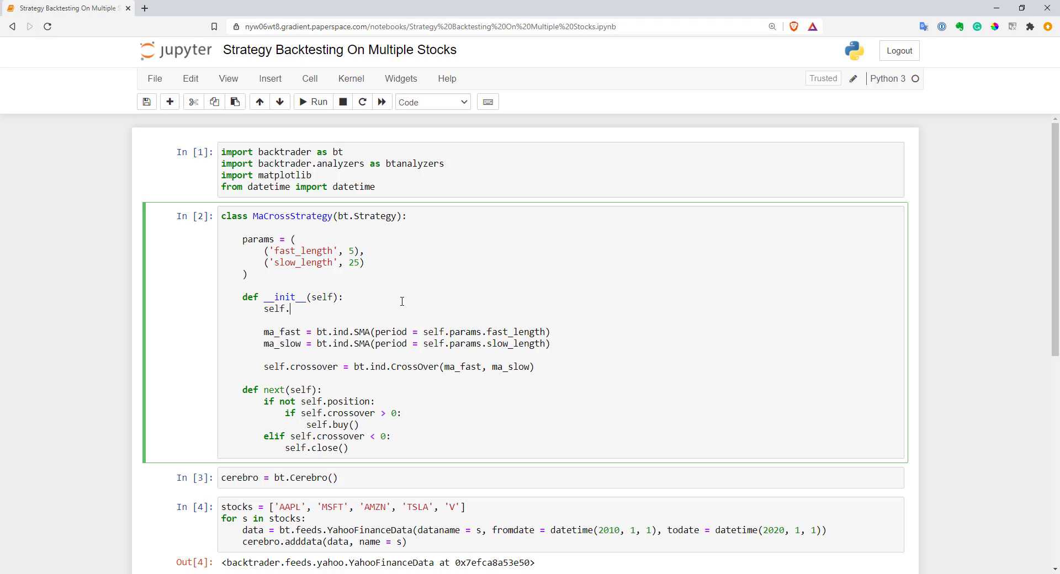
type("cross")
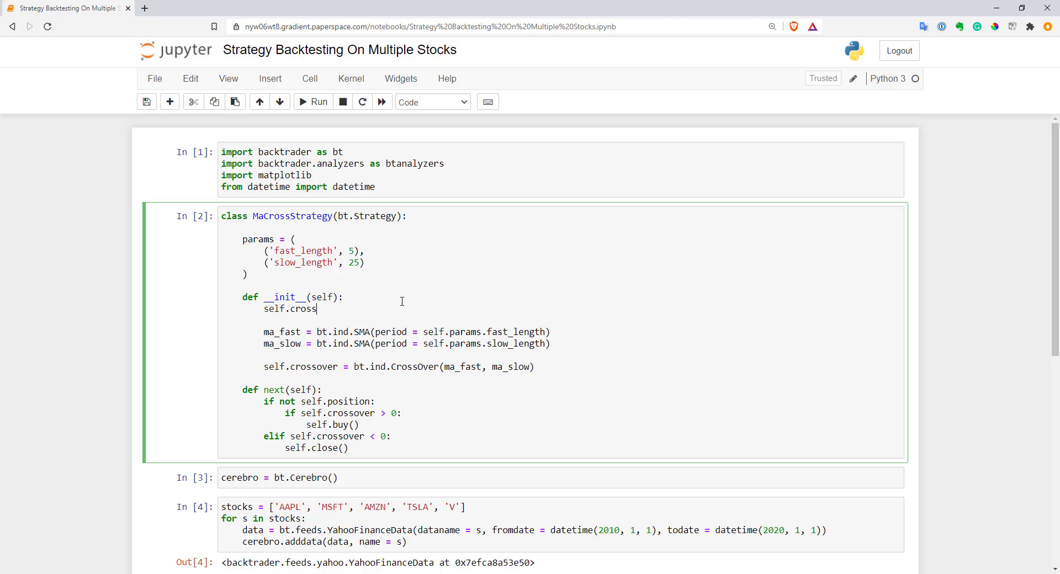
type("o")
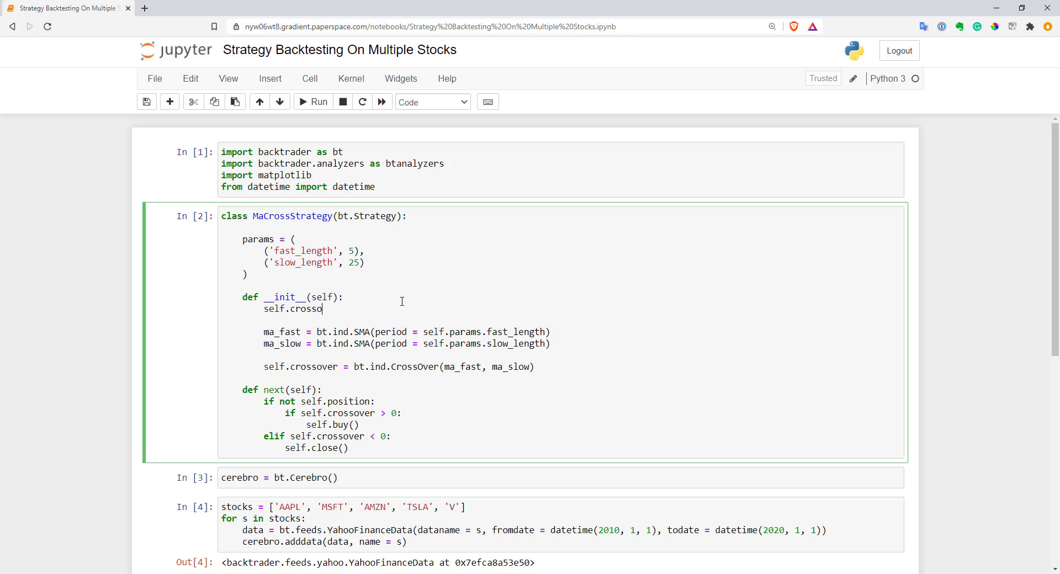
type("vers = []")
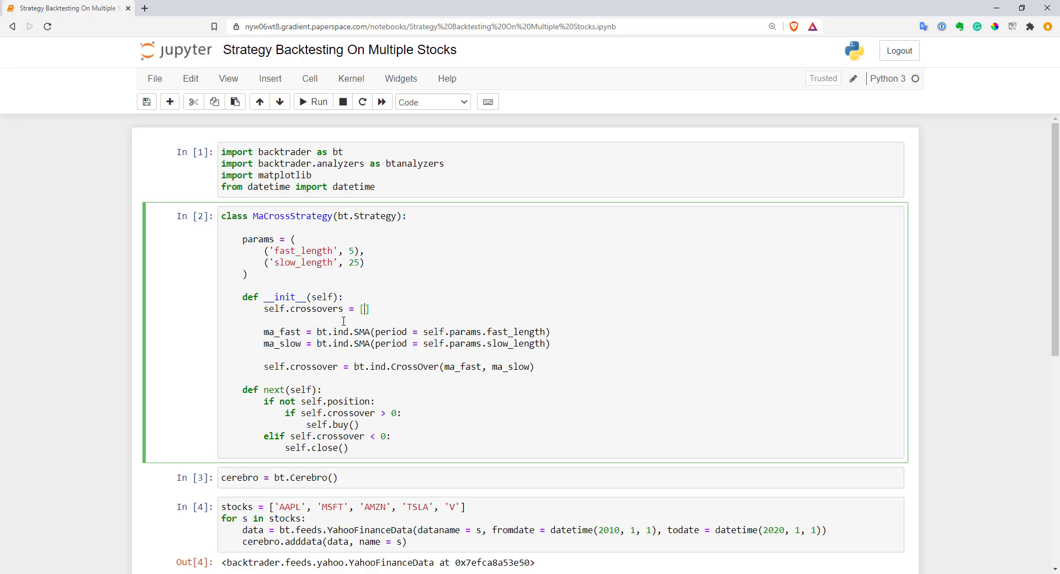
type("for")
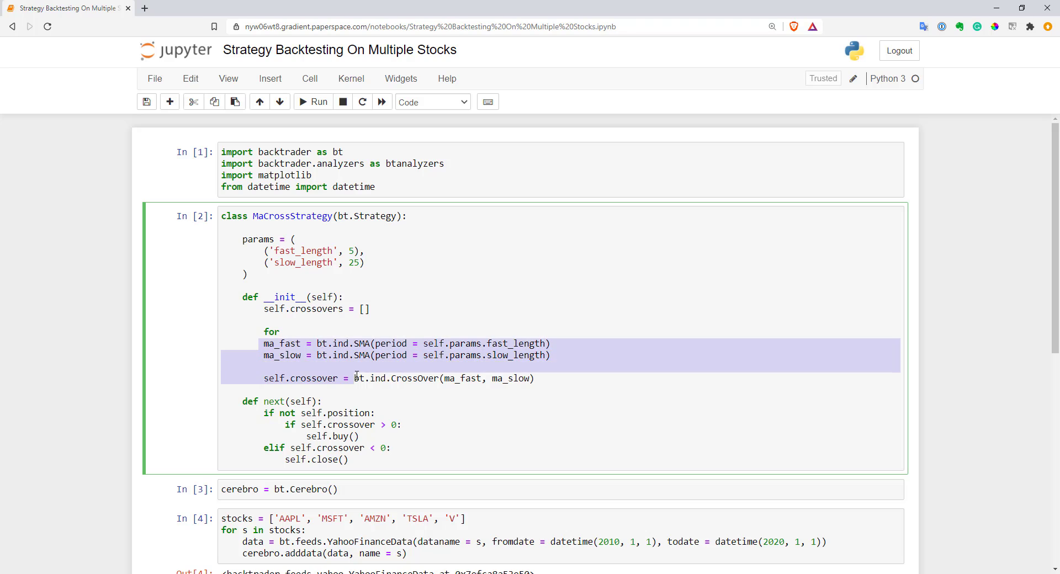
Step: Complete the loop header 'for d in self.datas:' in __init__
left_click(285, 332)
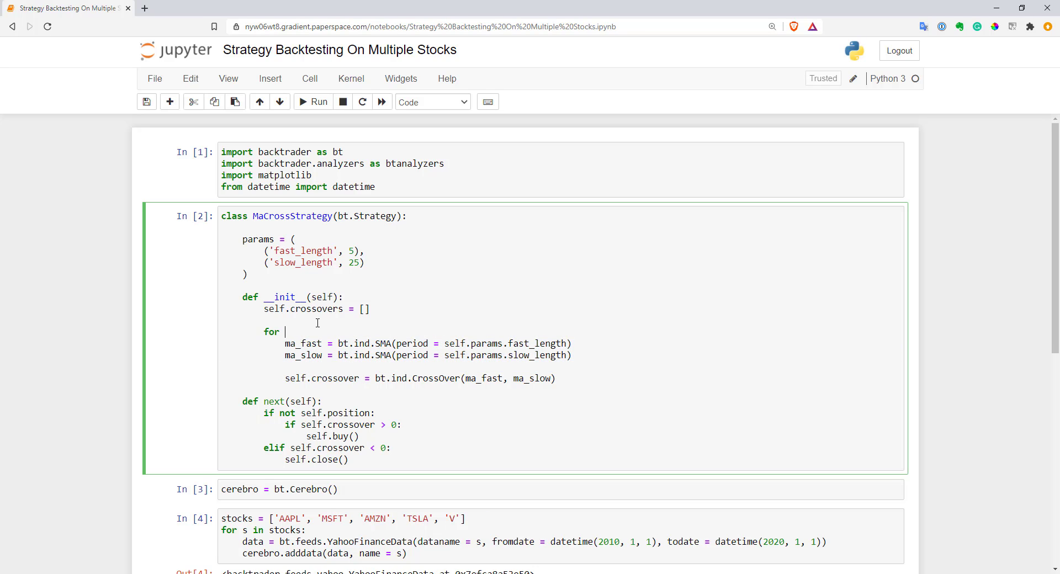
type("d in sel")
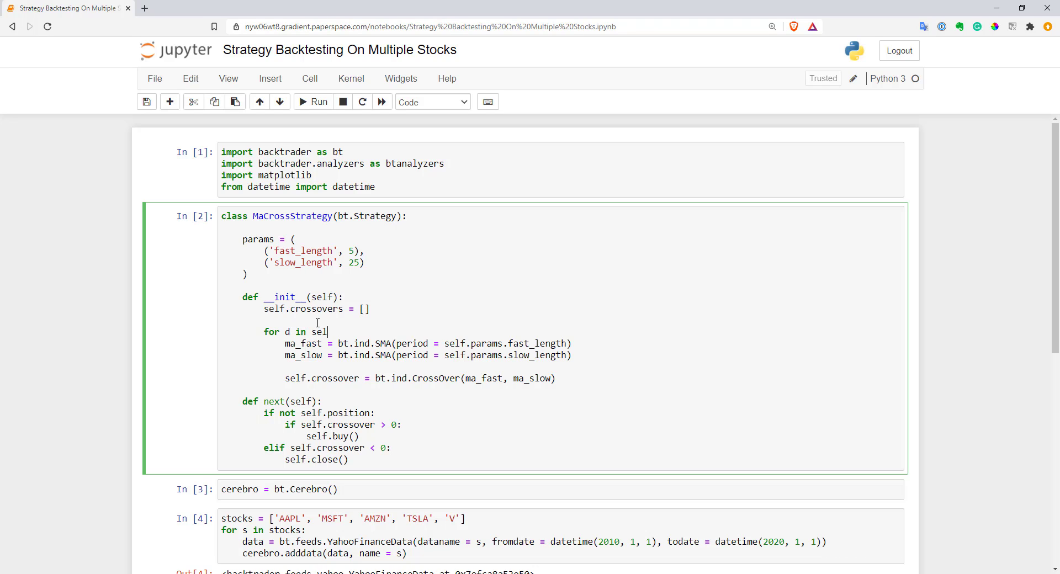
type("f.data")
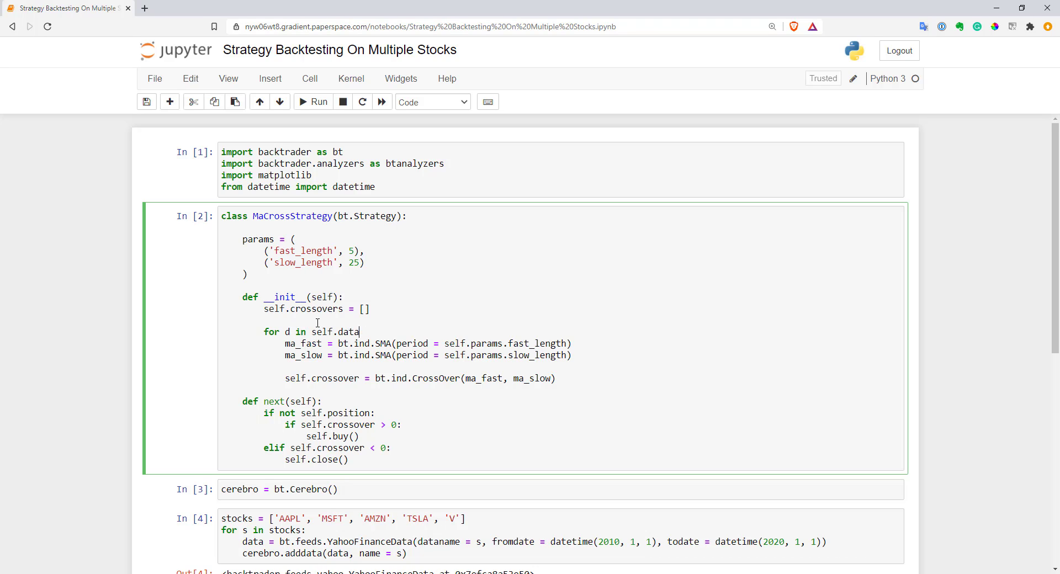
type("s:")
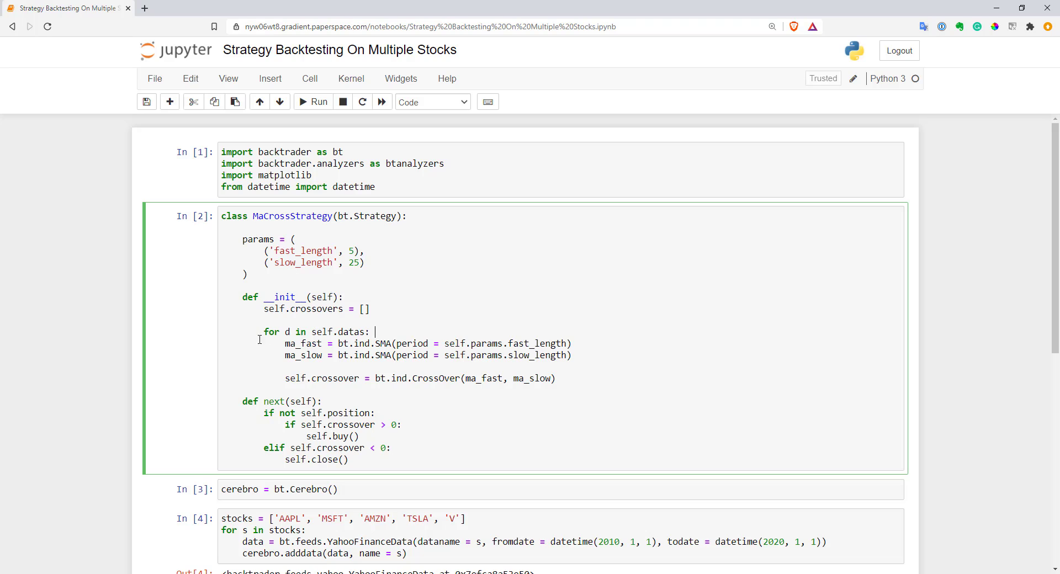
mouse_move(382, 340)
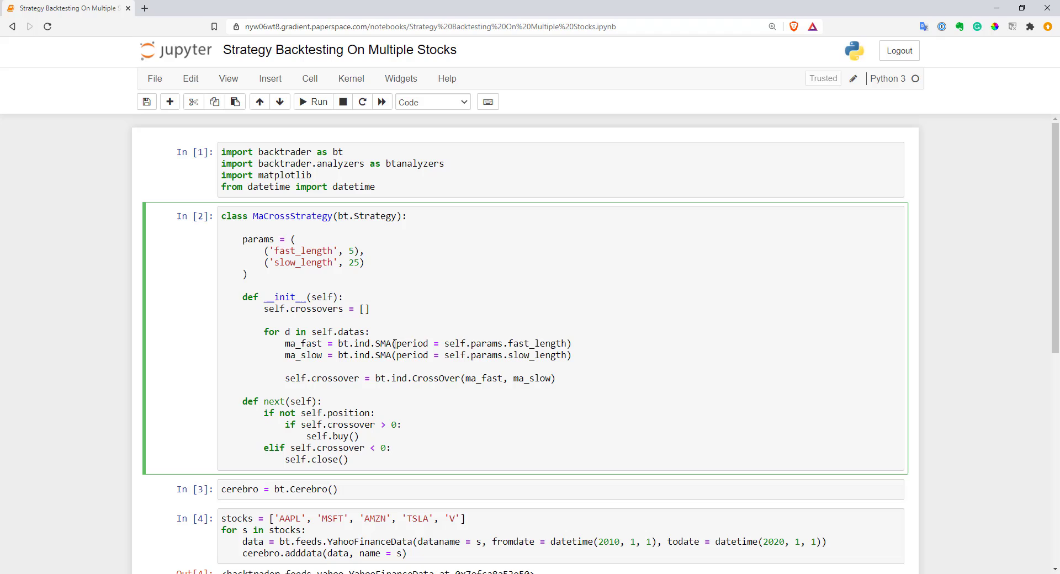
Step: Pass d into both SMA calls and append each crossover to self.crossovers
type("d,")
left_click(420, 378)
type("s.appn")
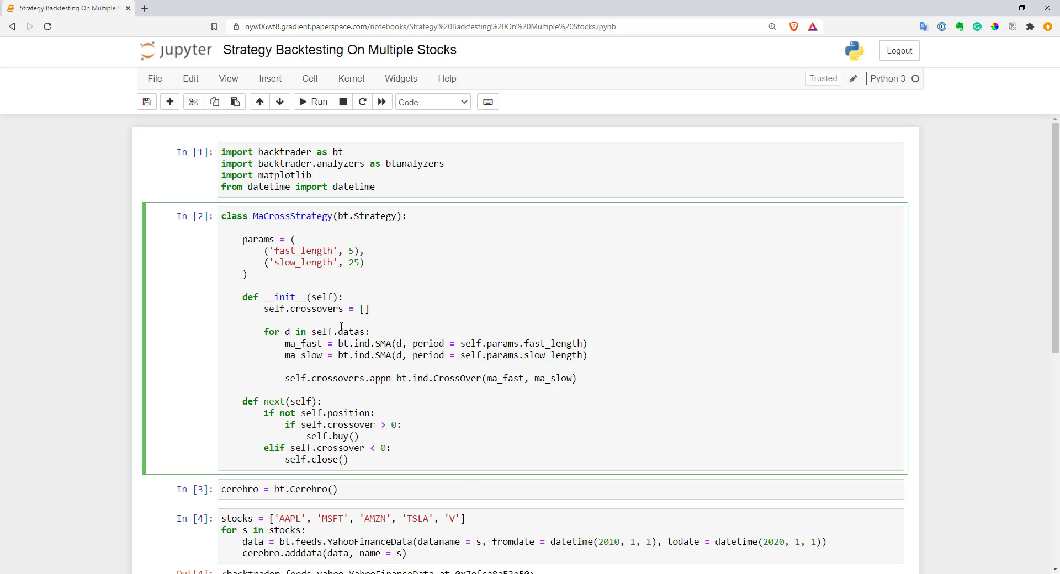
type("end(")
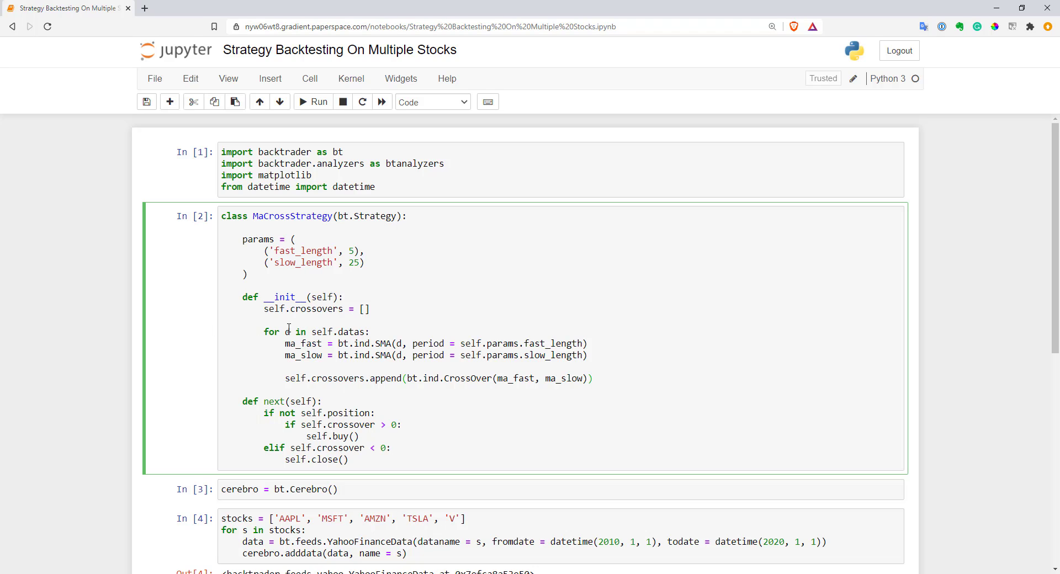
double_click(286, 331)
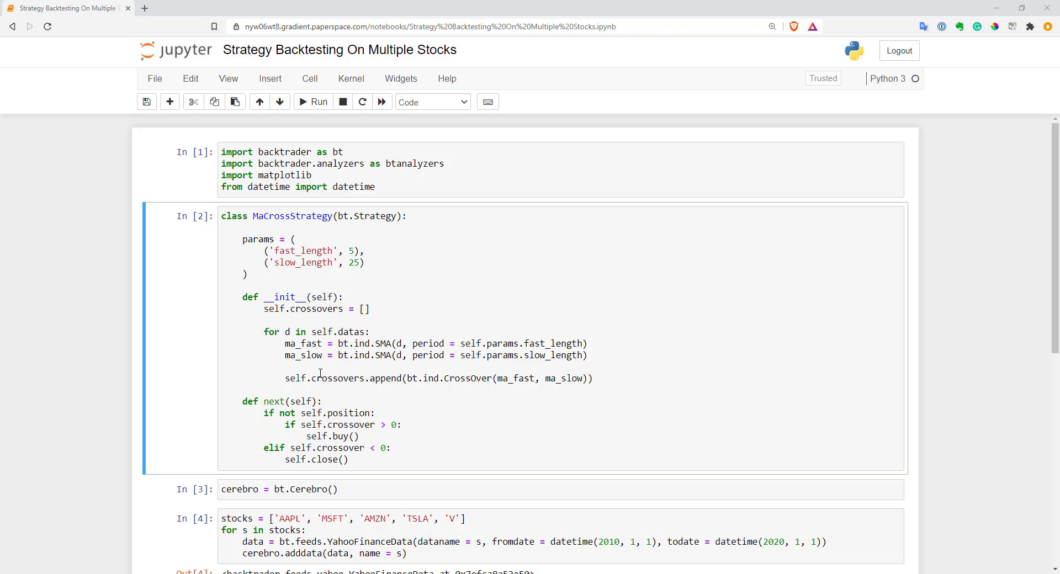
mouse_move(263, 402)
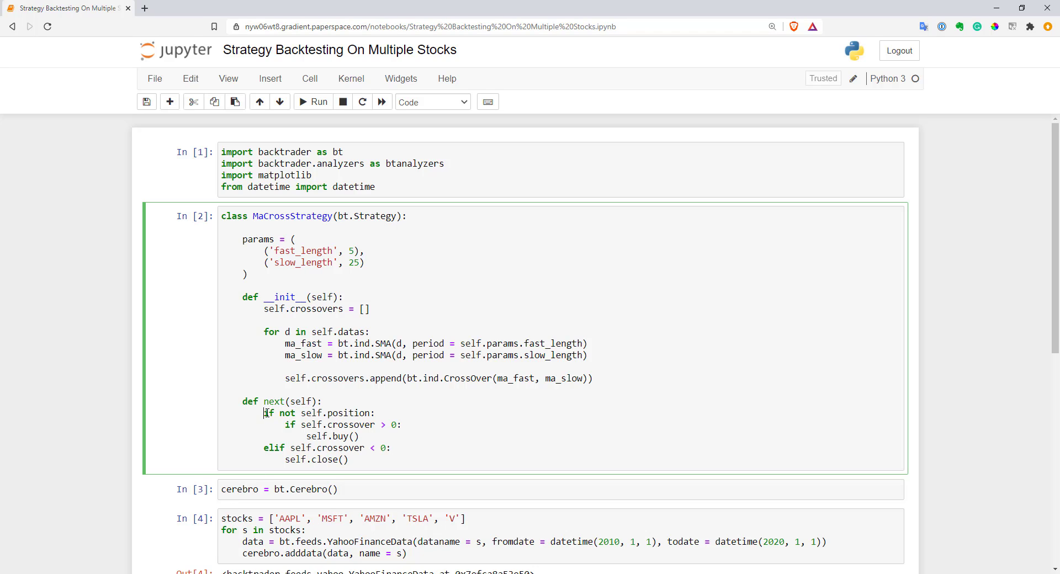
left_click_drag(264, 413, 348, 460)
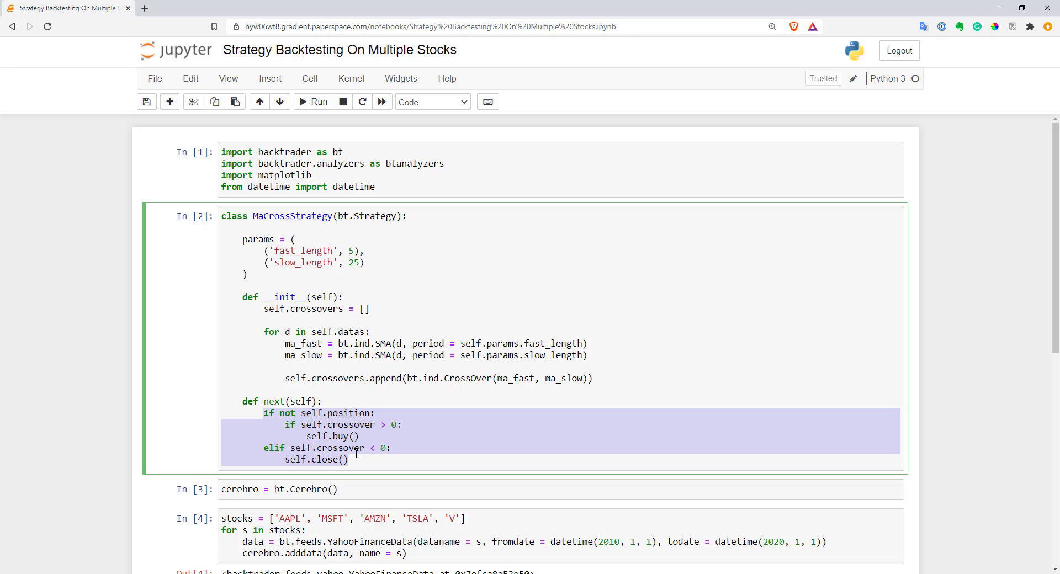
mouse_move(333, 405)
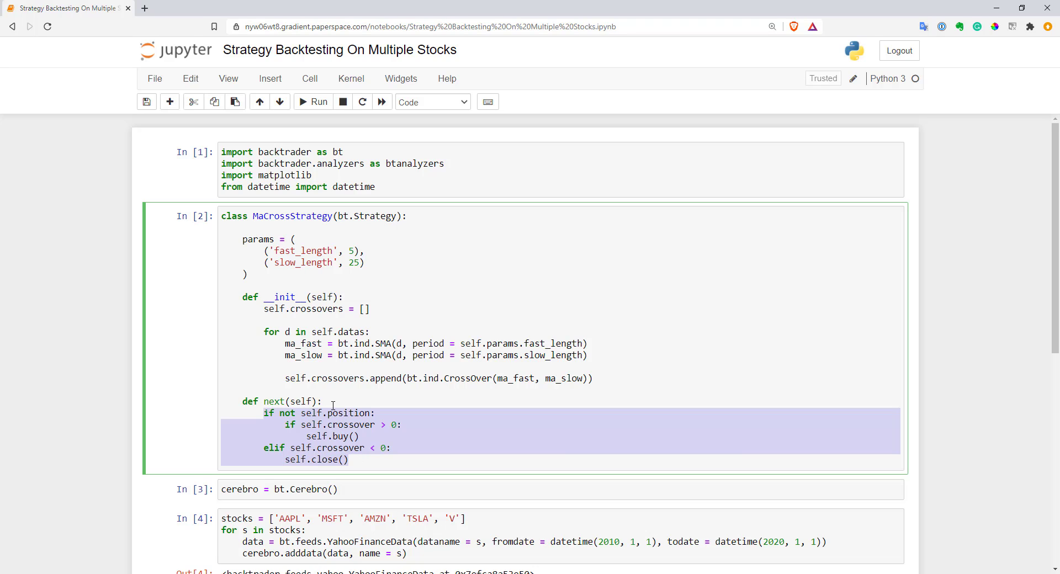
left_click(326, 402)
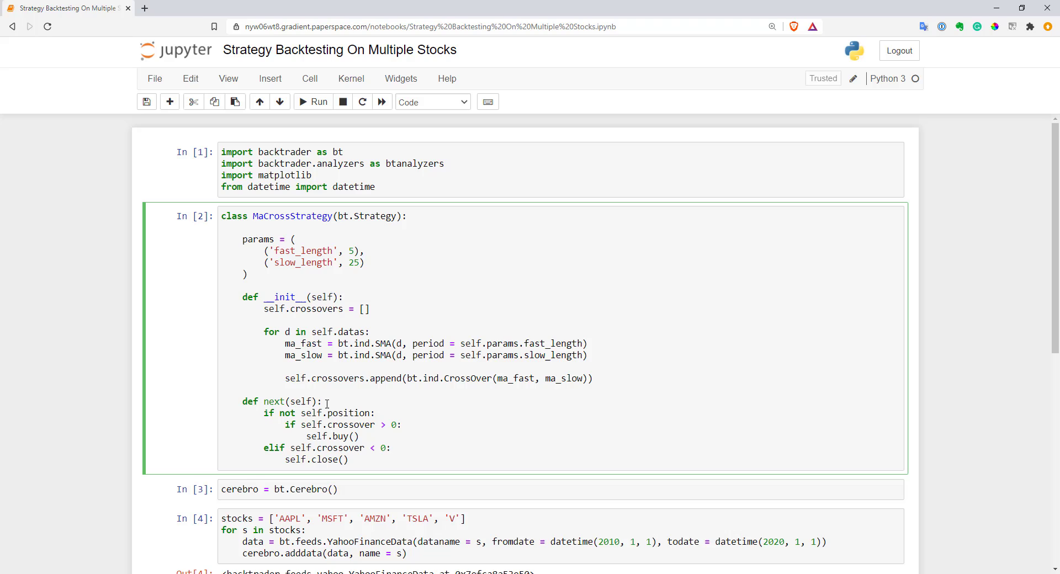
type("fo")
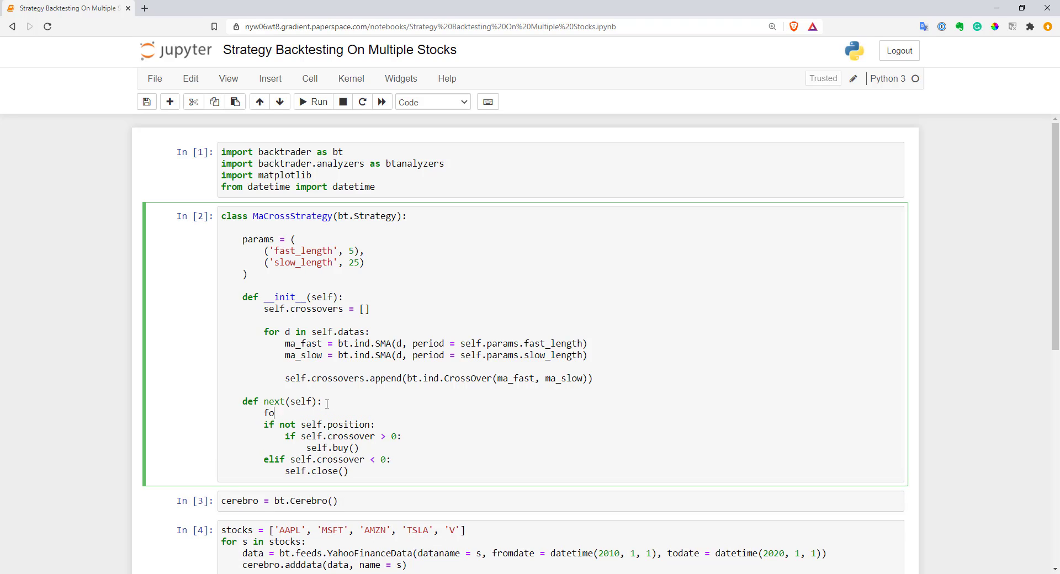
type("r")
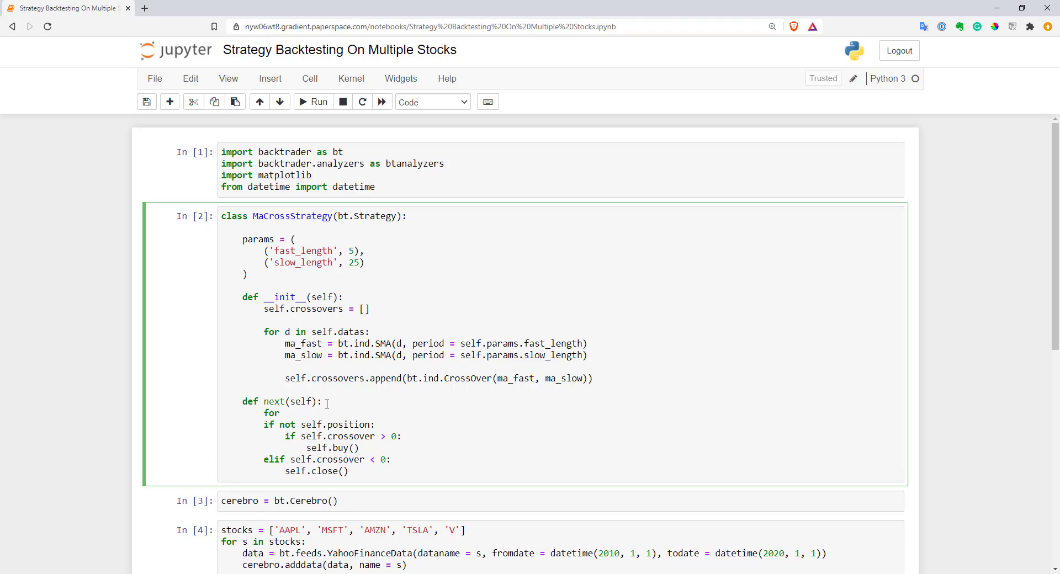
type("i, d")
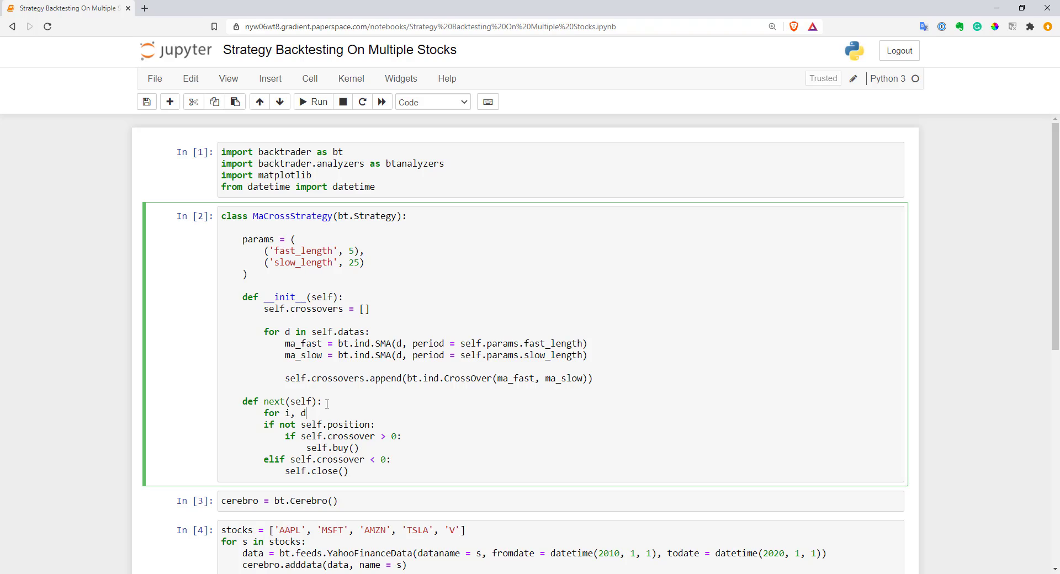
type("in")
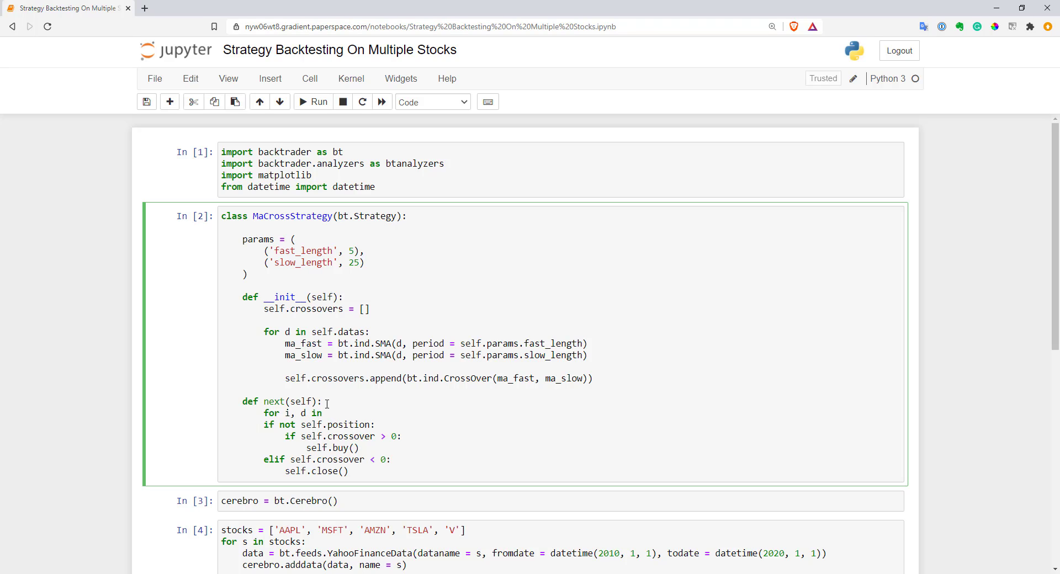
type("enumerate()")
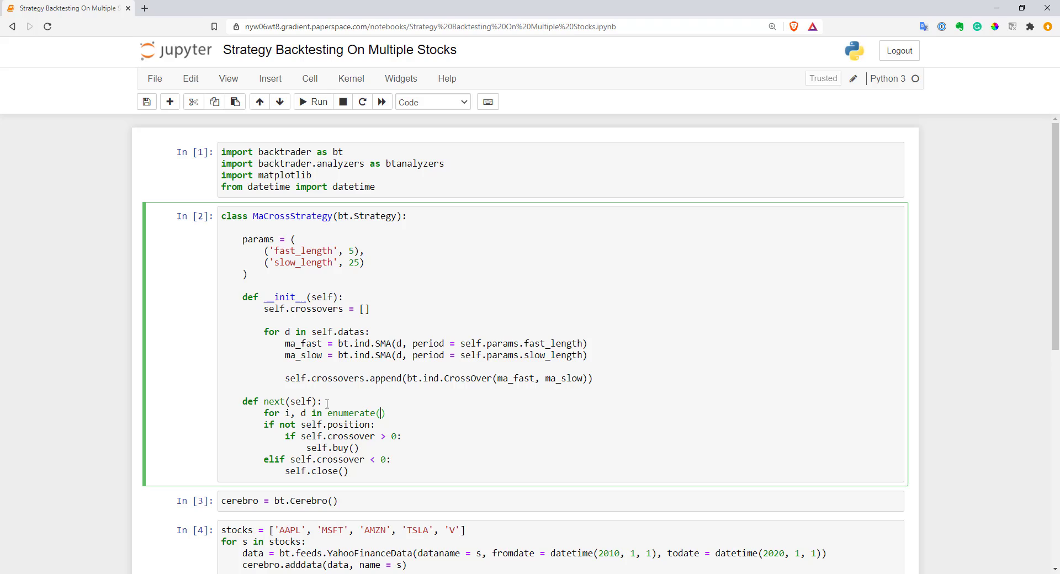
type("self.datas")
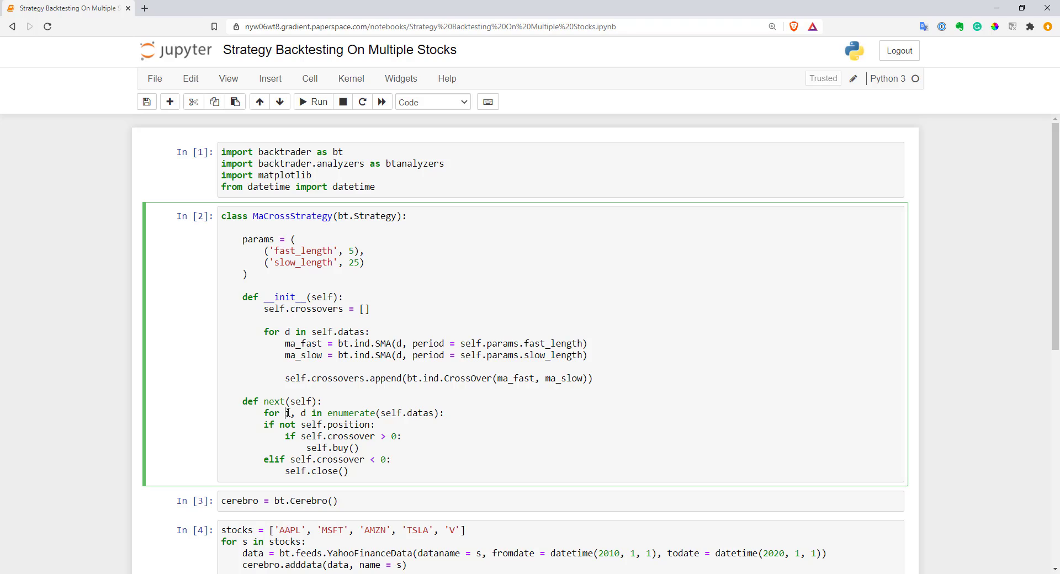
left_click_drag(264, 424, 363, 471)
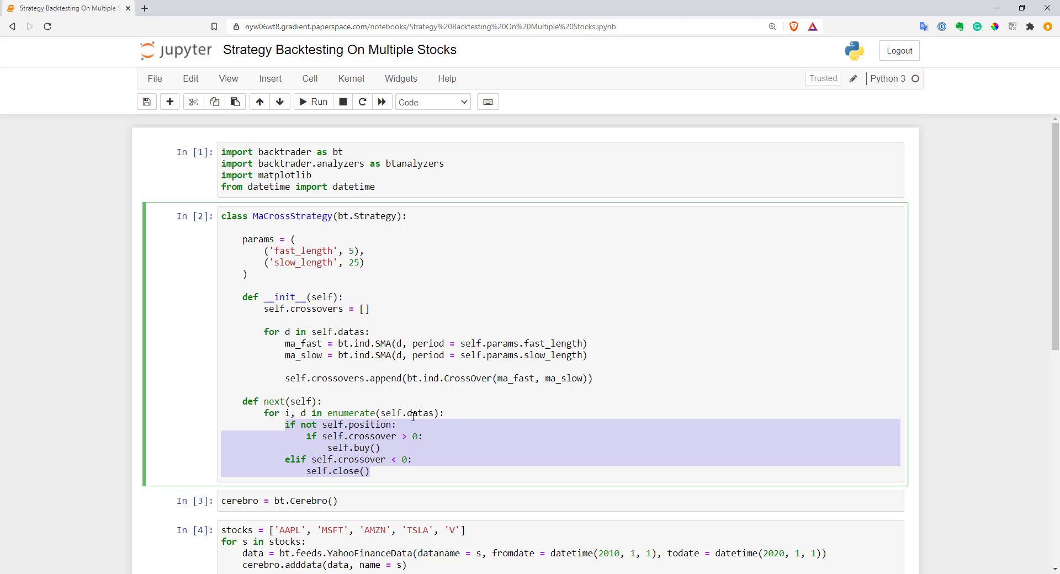
mouse_move(386, 424)
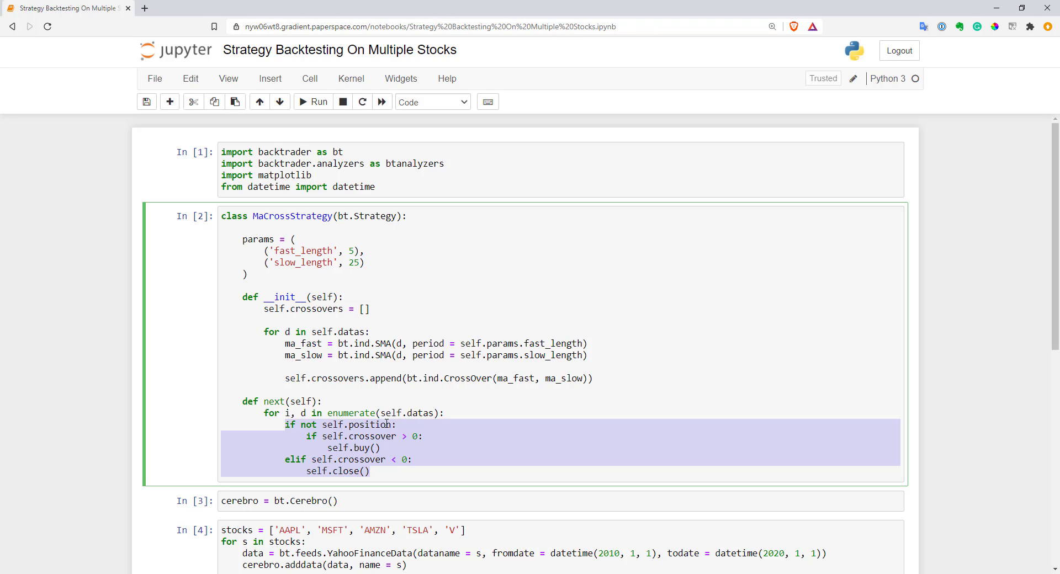
mouse_move(363, 424)
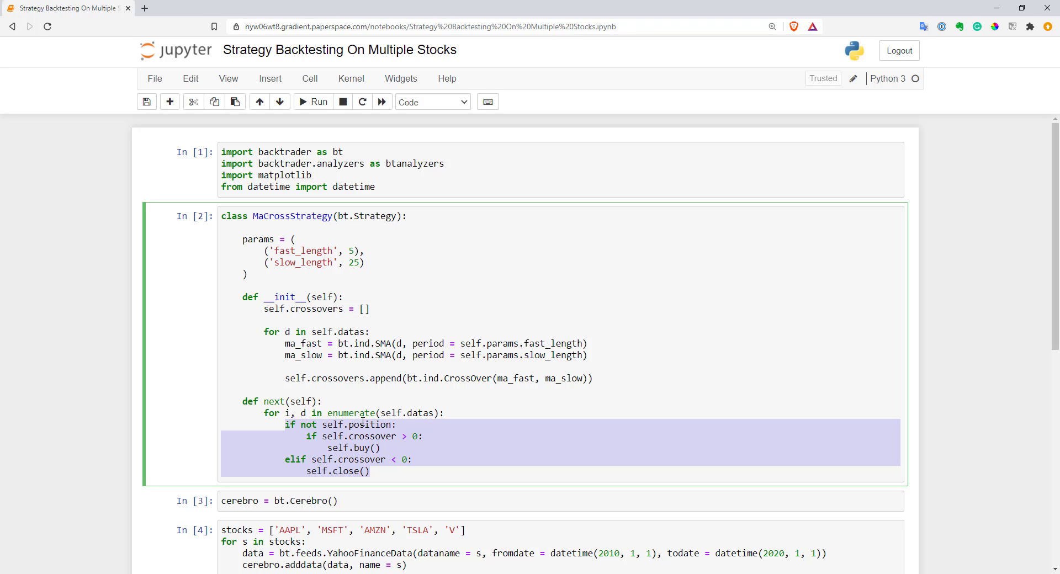
mouse_move(370, 426)
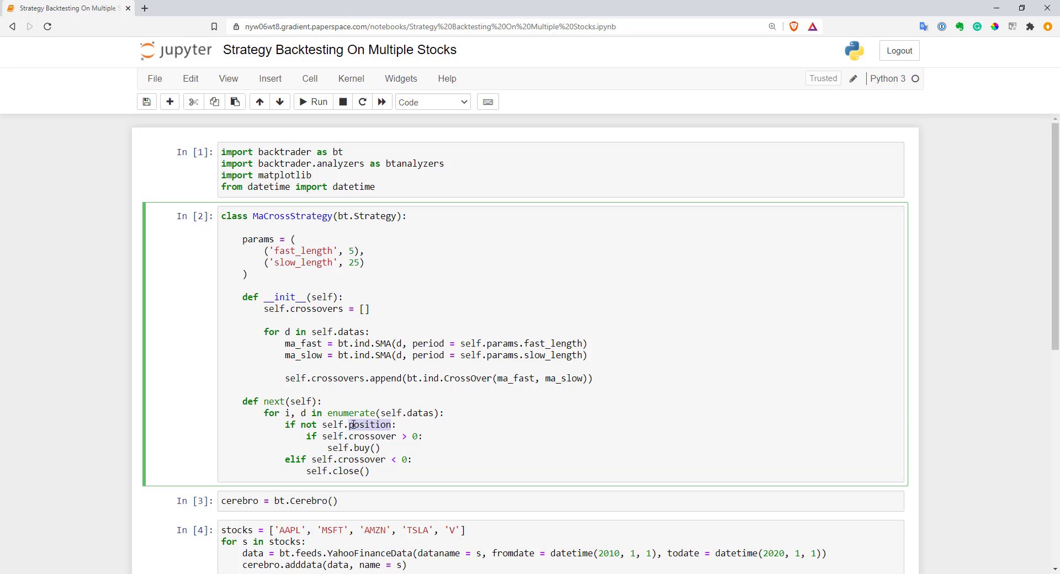
Step: Replace self.position in the entry check with self.getpositions(d).size
double_click(370, 425)
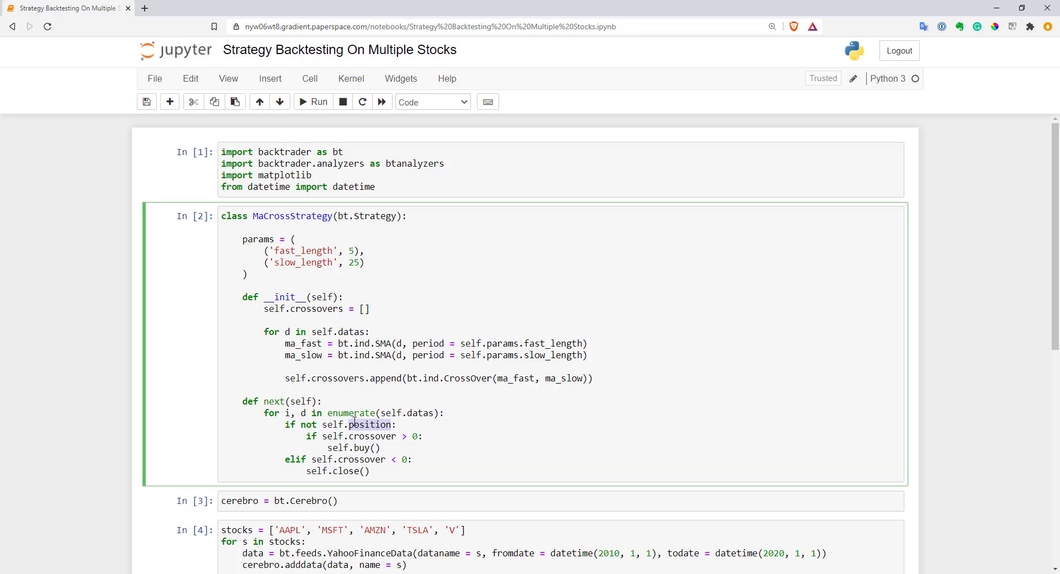
mouse_move(386, 410)
type("ge")
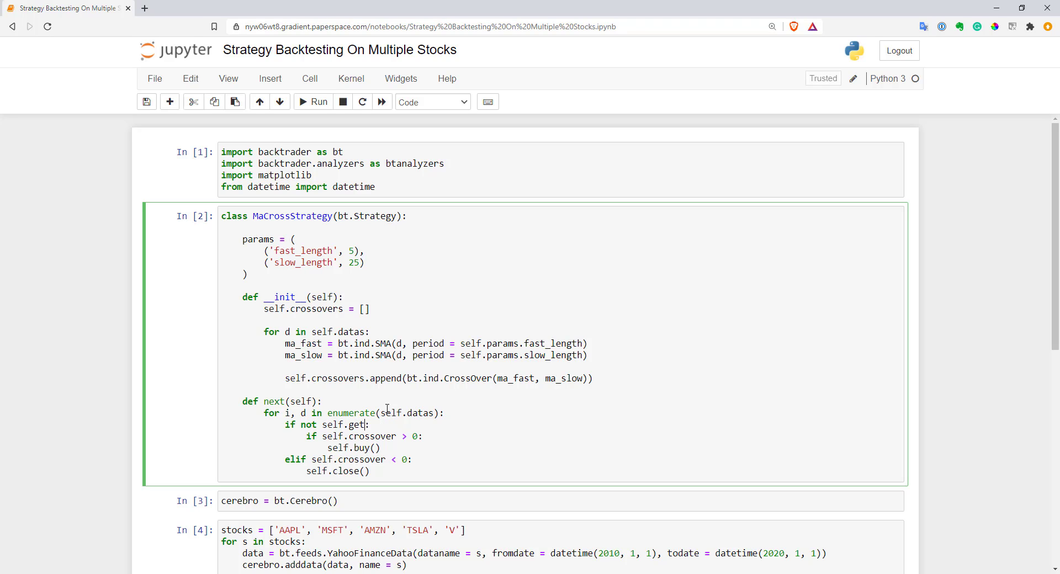
type("positions()")
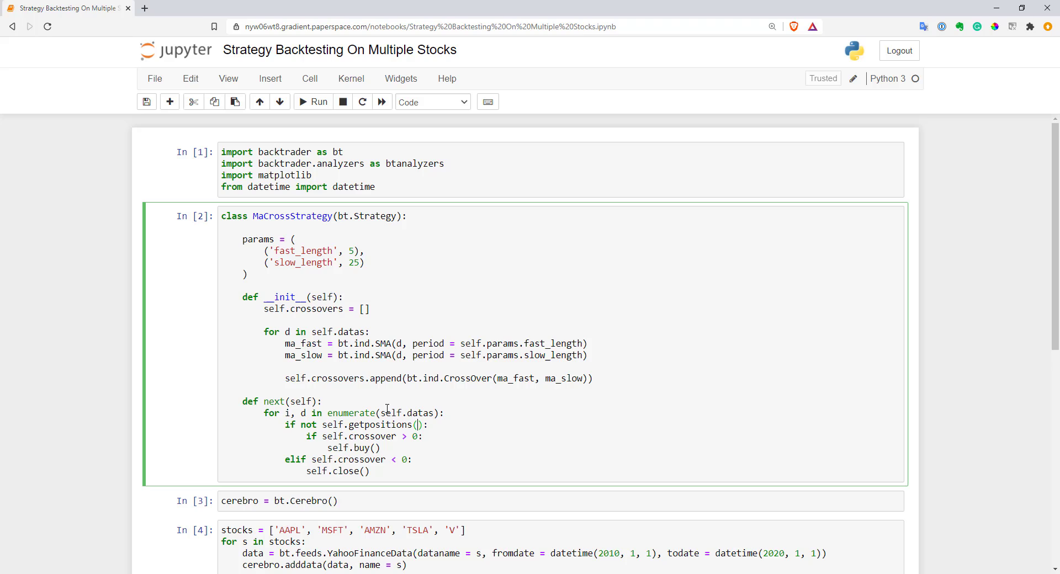
type("d).")
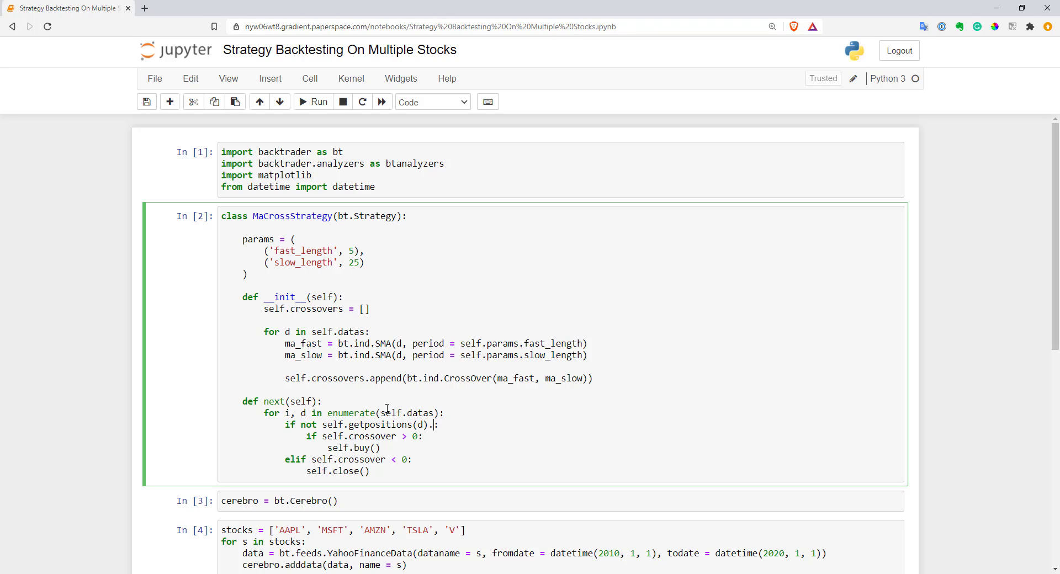
type("size")
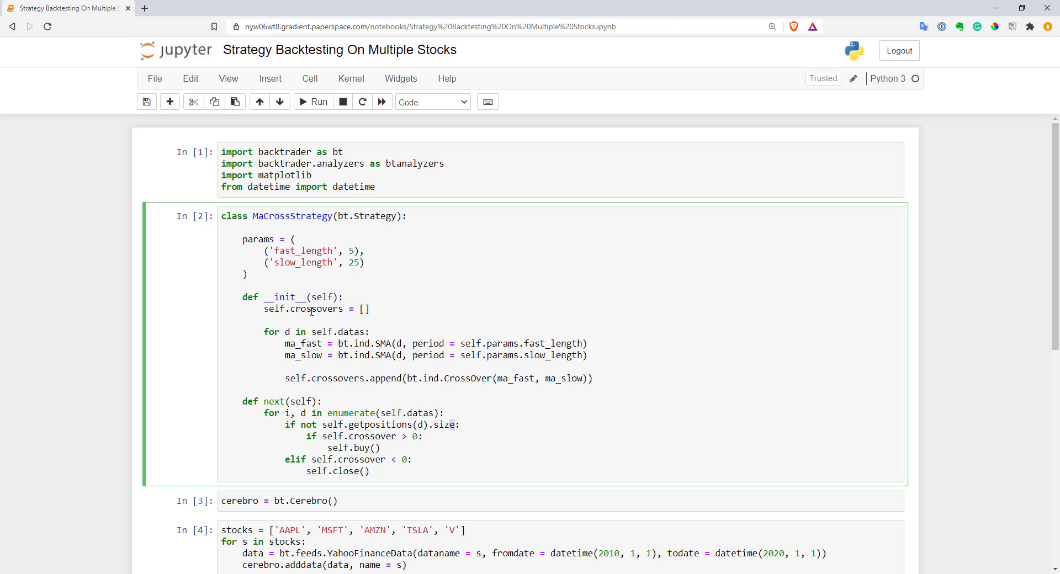
Step: Use crossovers[i] in the buy condition and pass data to buy()
double_click(316, 309)
type("s")
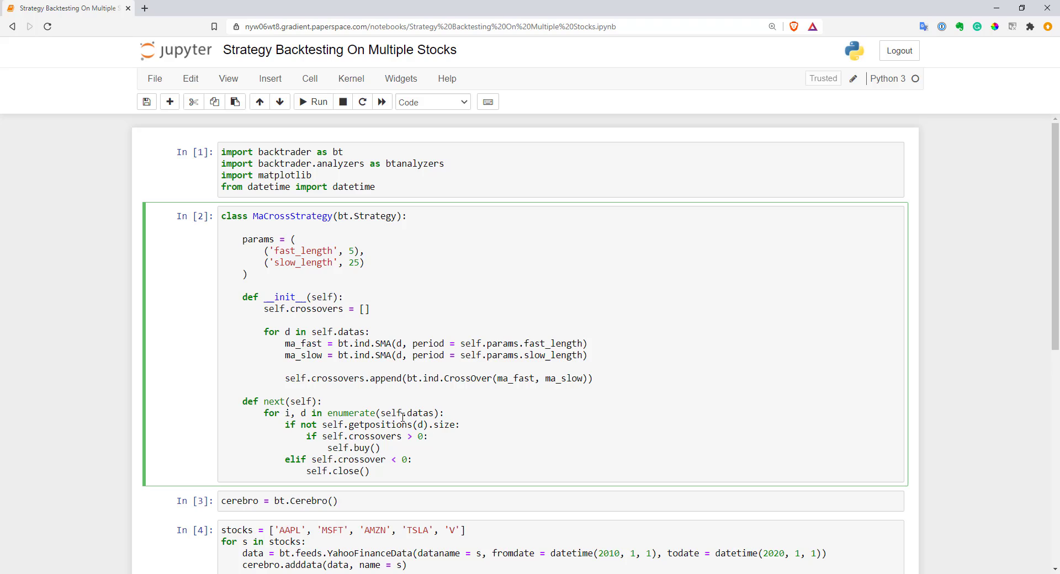
type("[i]")
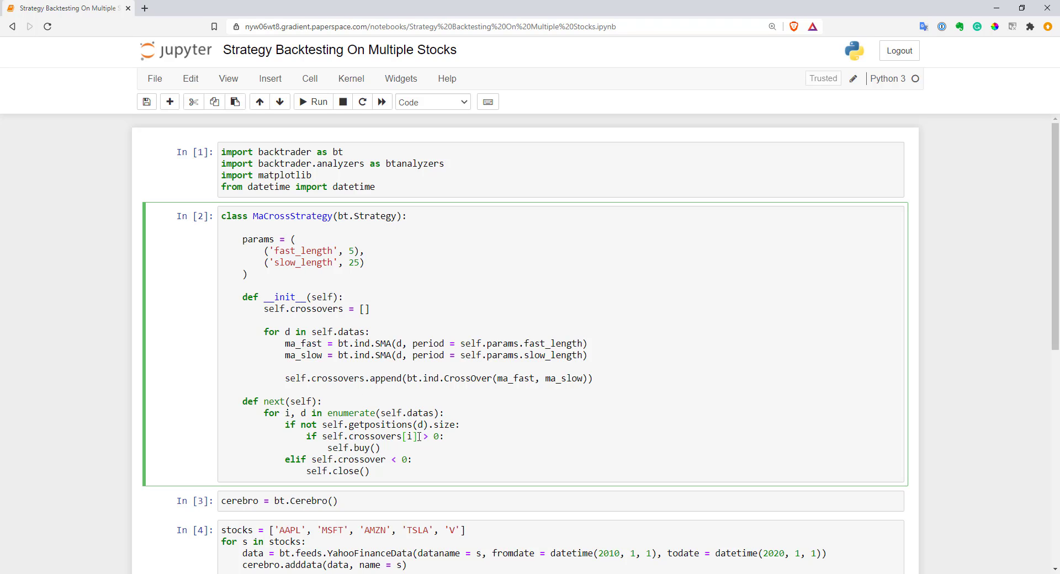
double_click(410, 436)
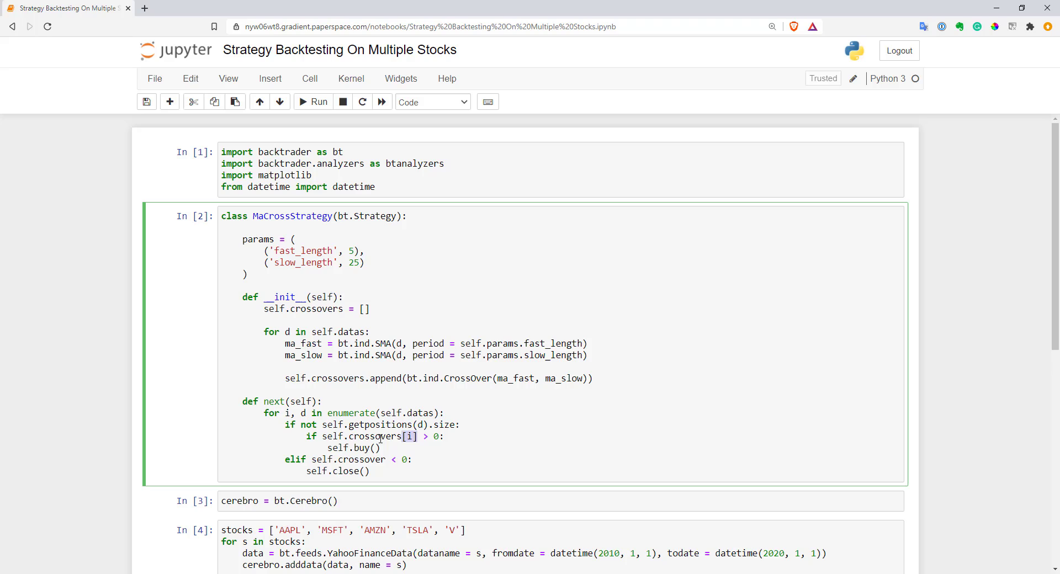
type("data = d")
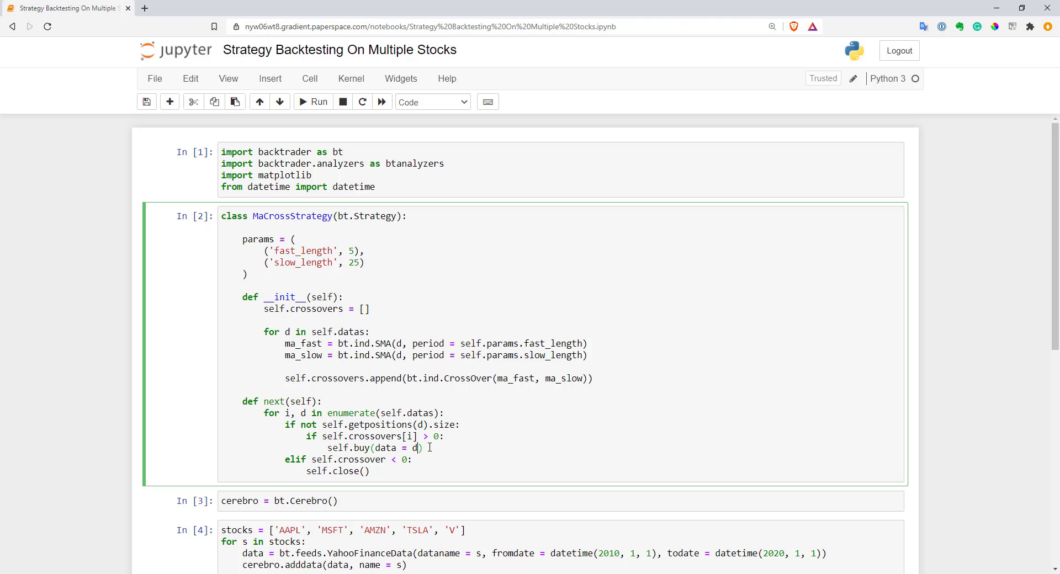
Step: Use crossovers[i] in the close condition and pass data = d to close()
double_click(385, 448)
type("s[")
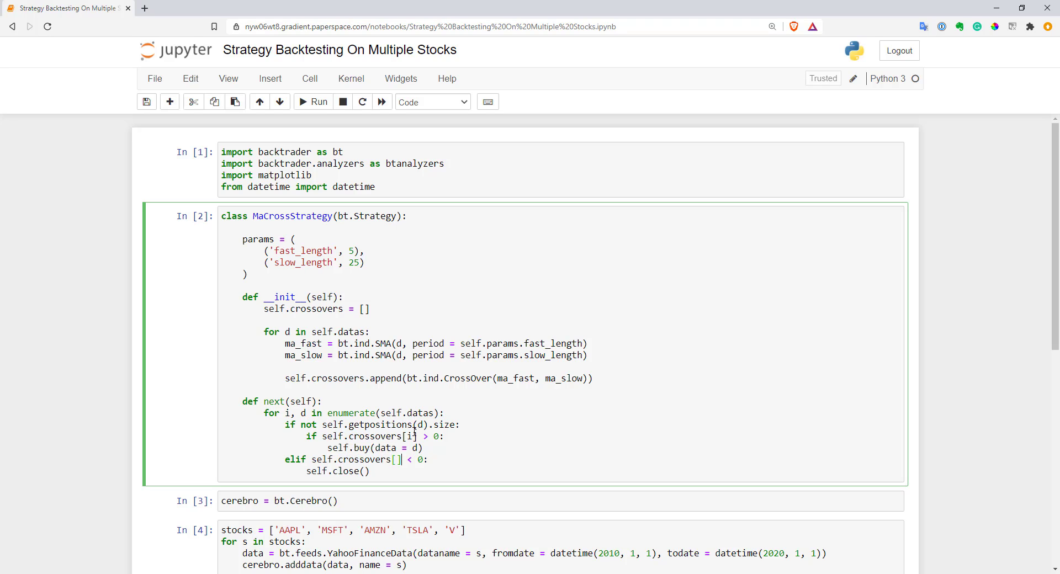
type("i")
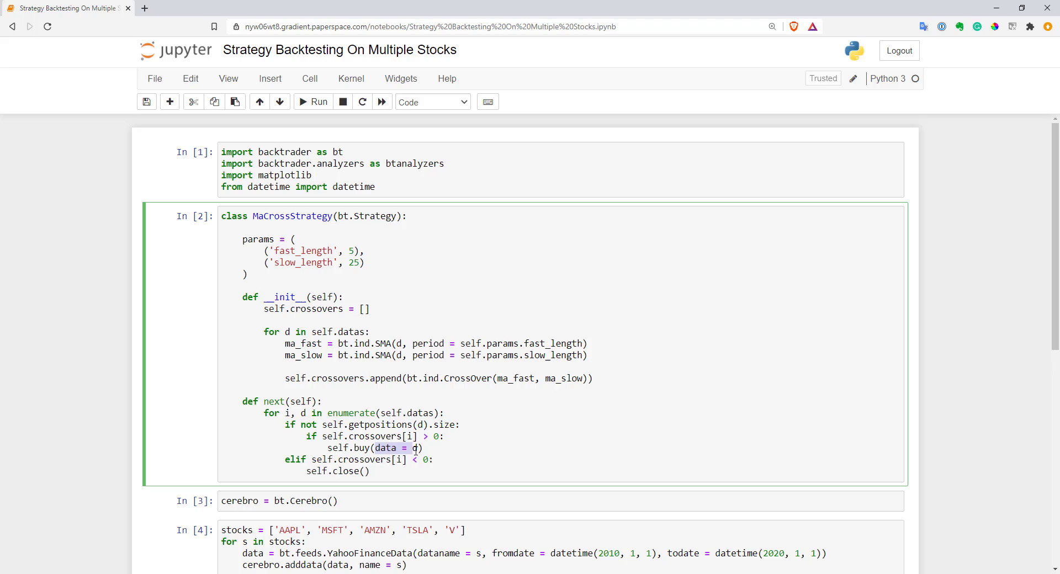
type("data = d")
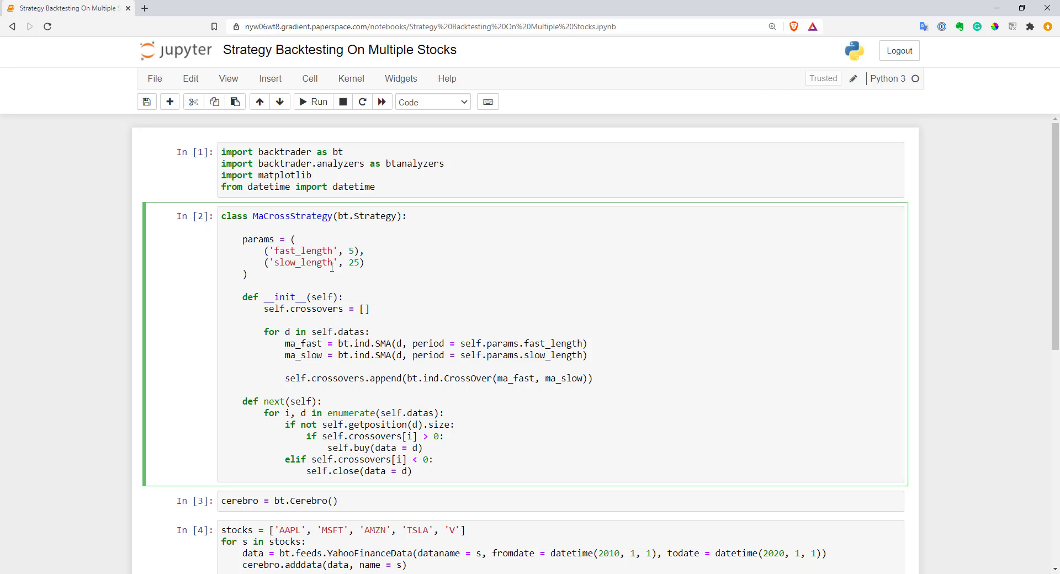
scroll("down", 3)
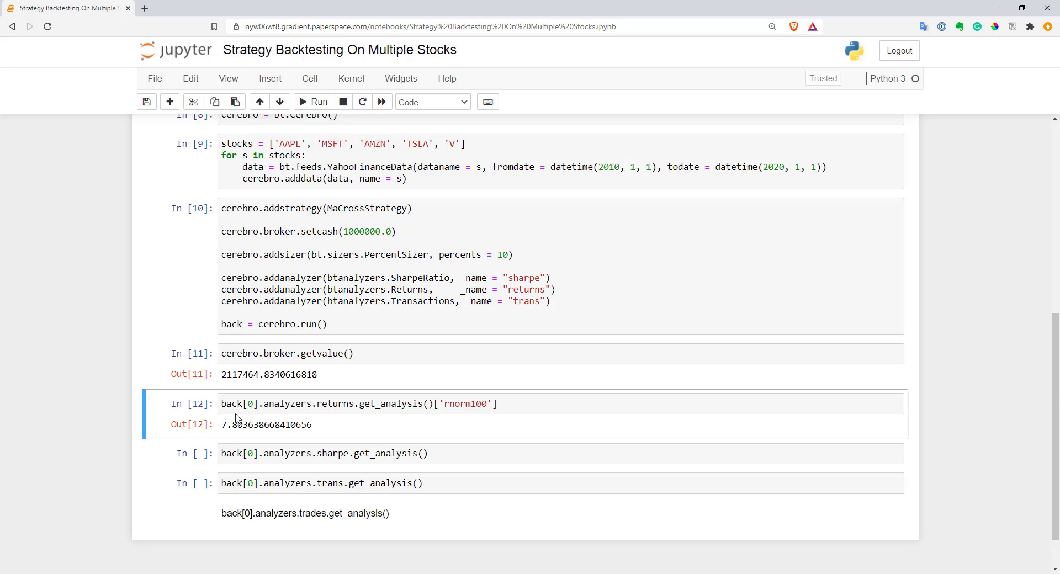
Step: Select the sharpe.get_analysis() cell to show a Sharpe ratio near 0.75
left_click(325, 454)
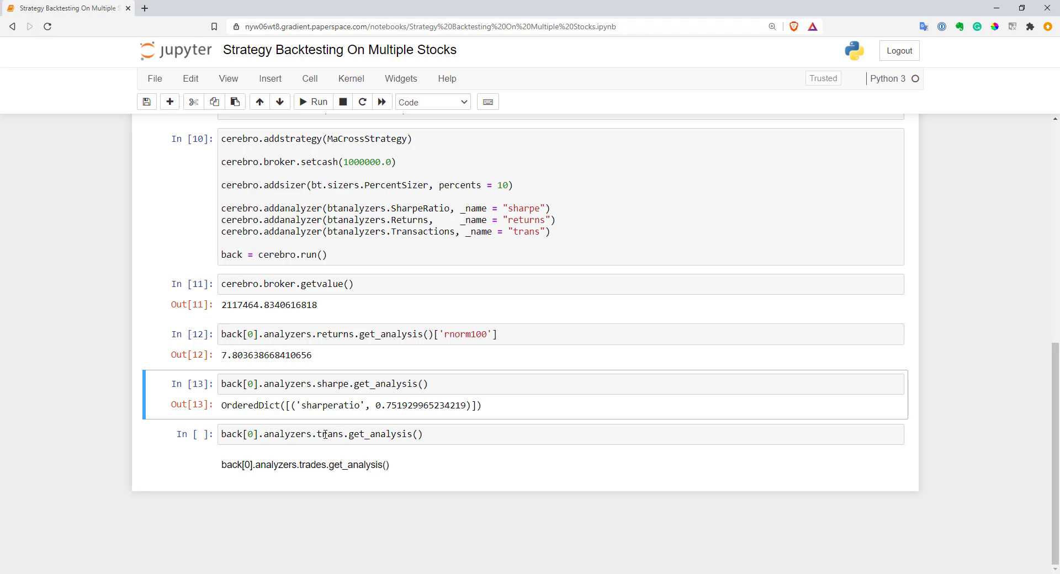
Step: Run trans.get_analysis() and inspect the TSLA and V trades in the output
left_click(326, 434)
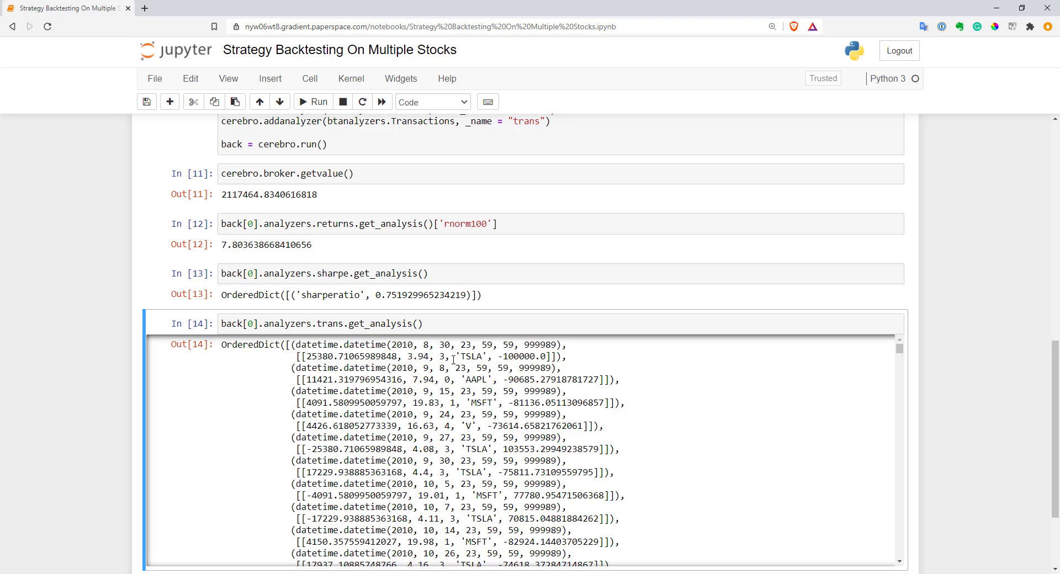
double_click(472, 356)
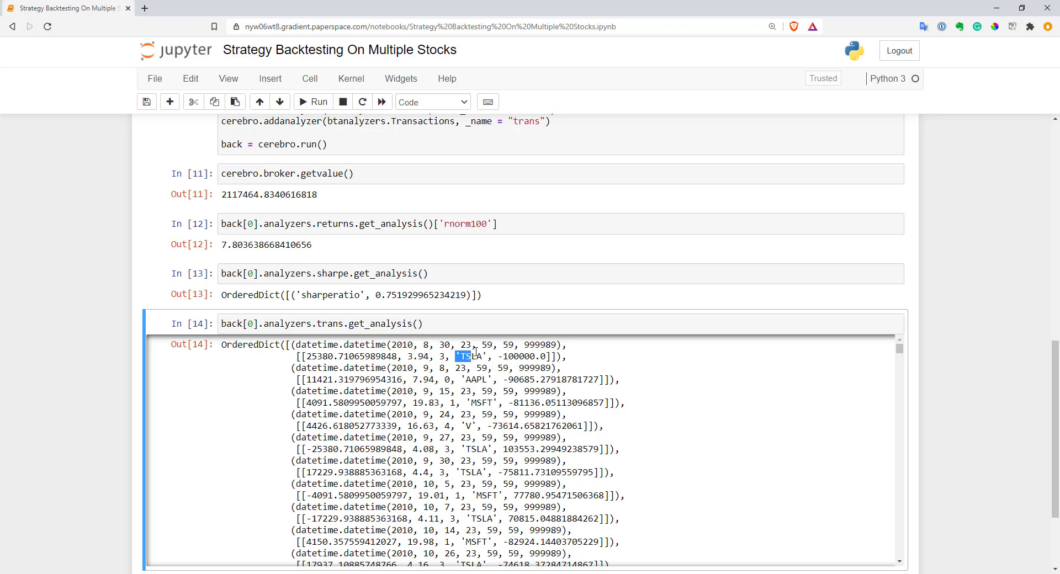
double_click(473, 379)
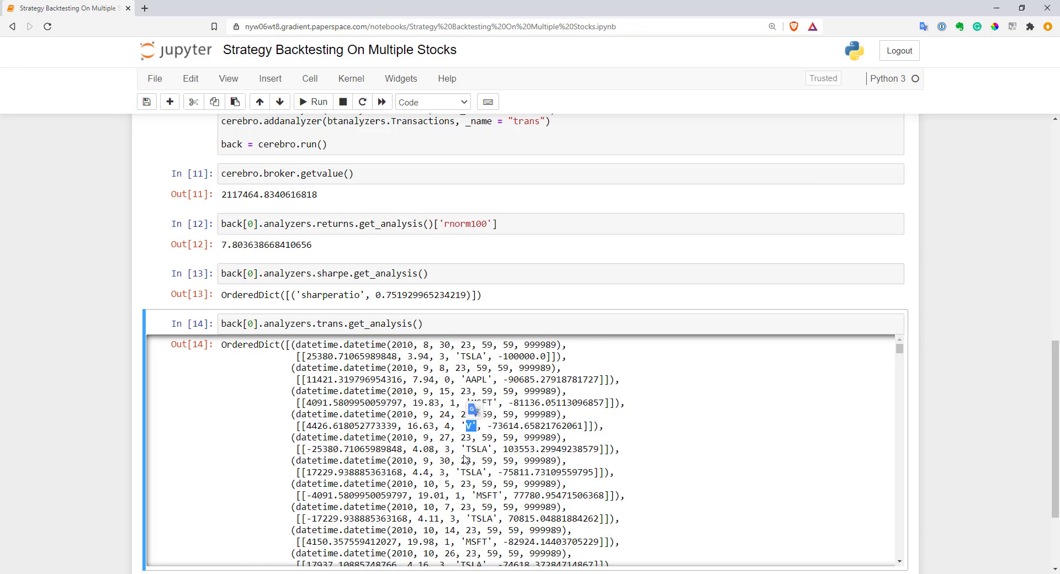
scroll("down", 3)
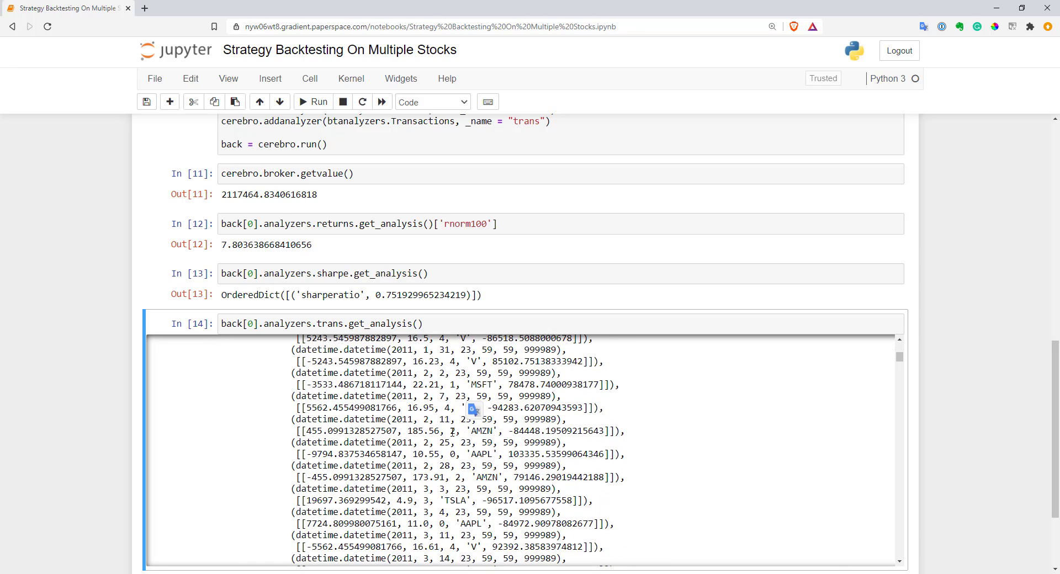